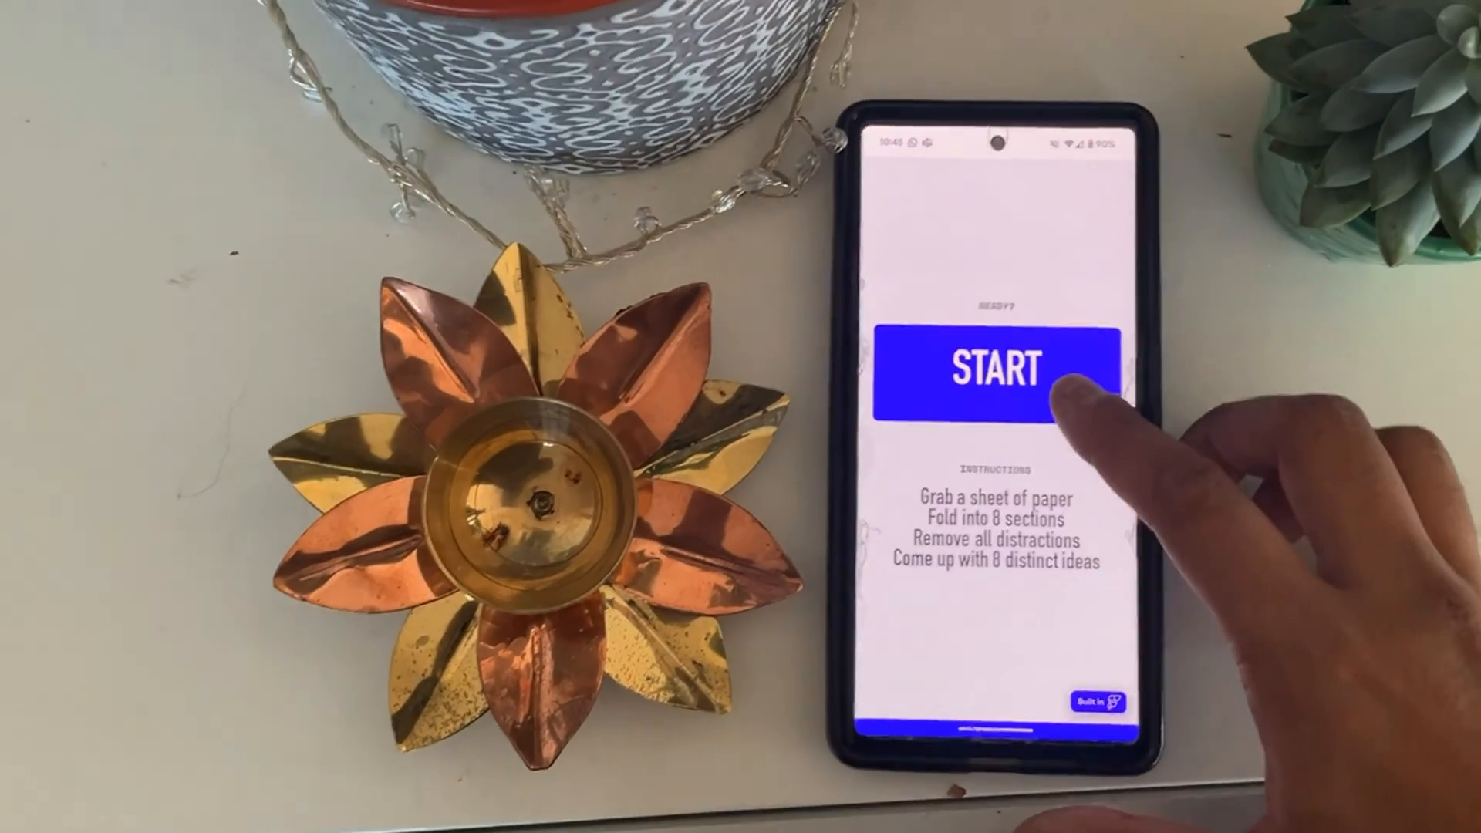
# Start a Crazy8s sketching session with the START button on the READY? screen.
pyautogui.click(999, 370)
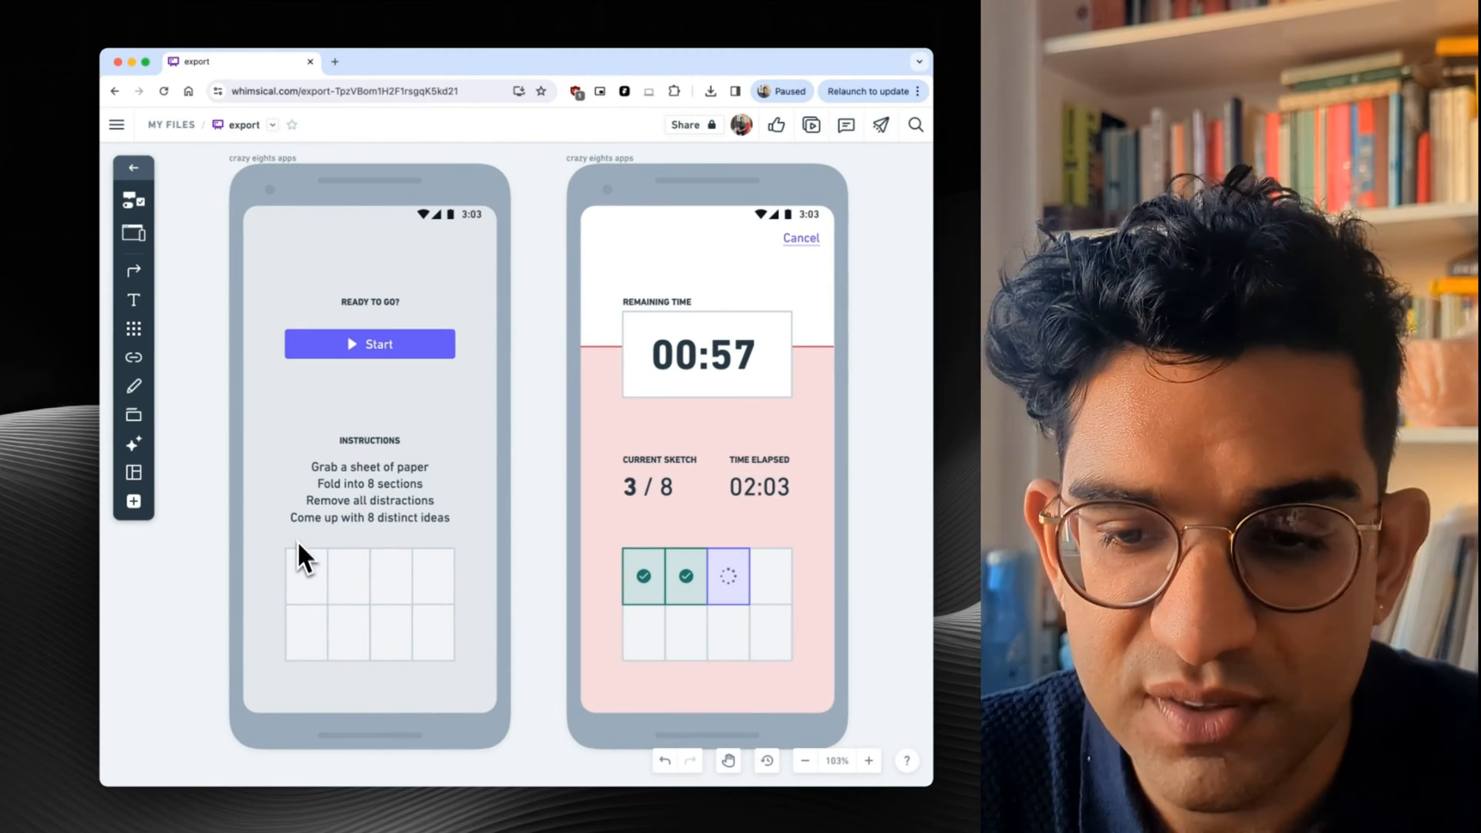
pyautogui.moveTo(327, 553)
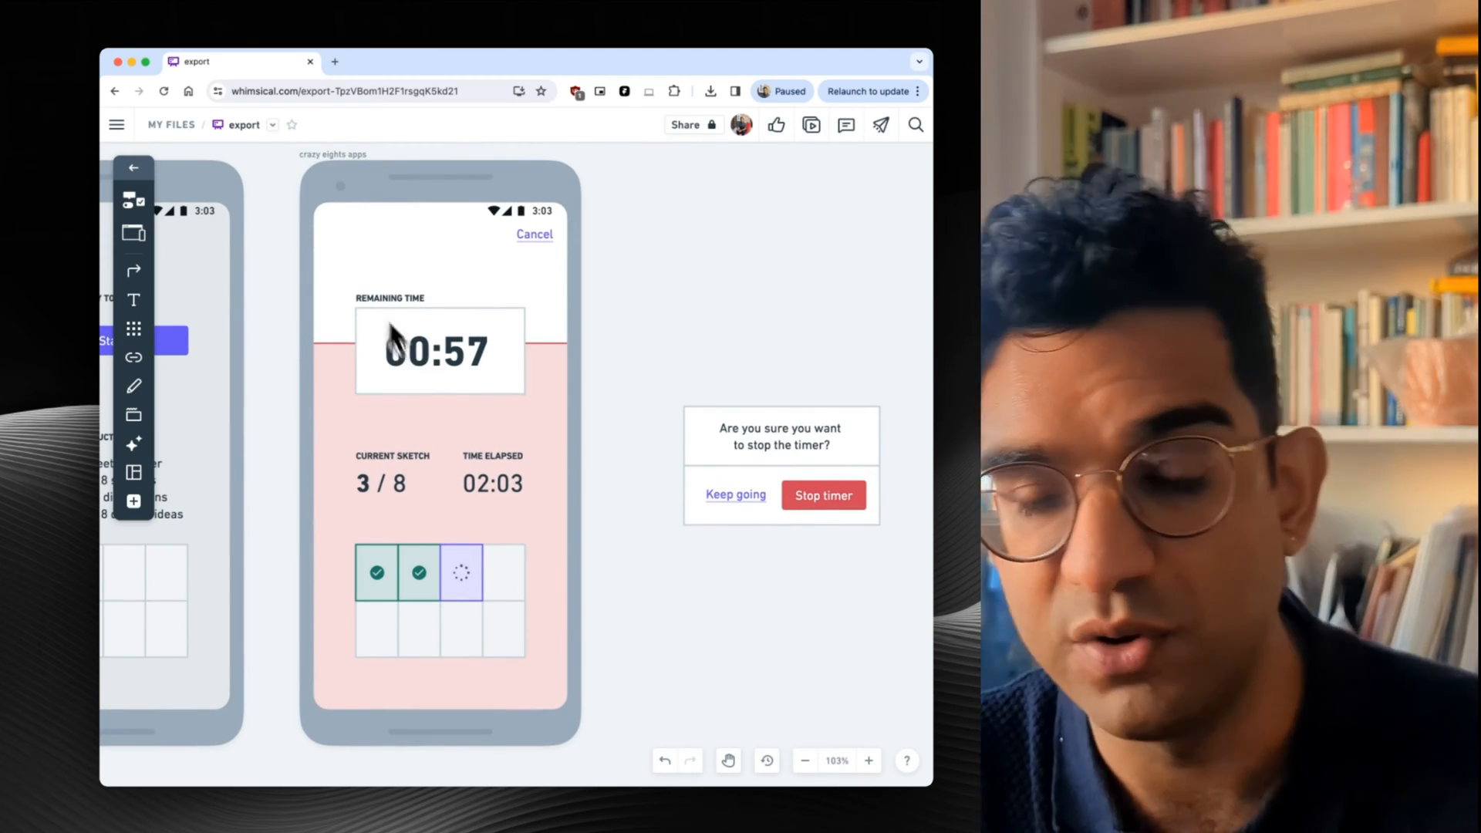
pyautogui.moveTo(519, 363)
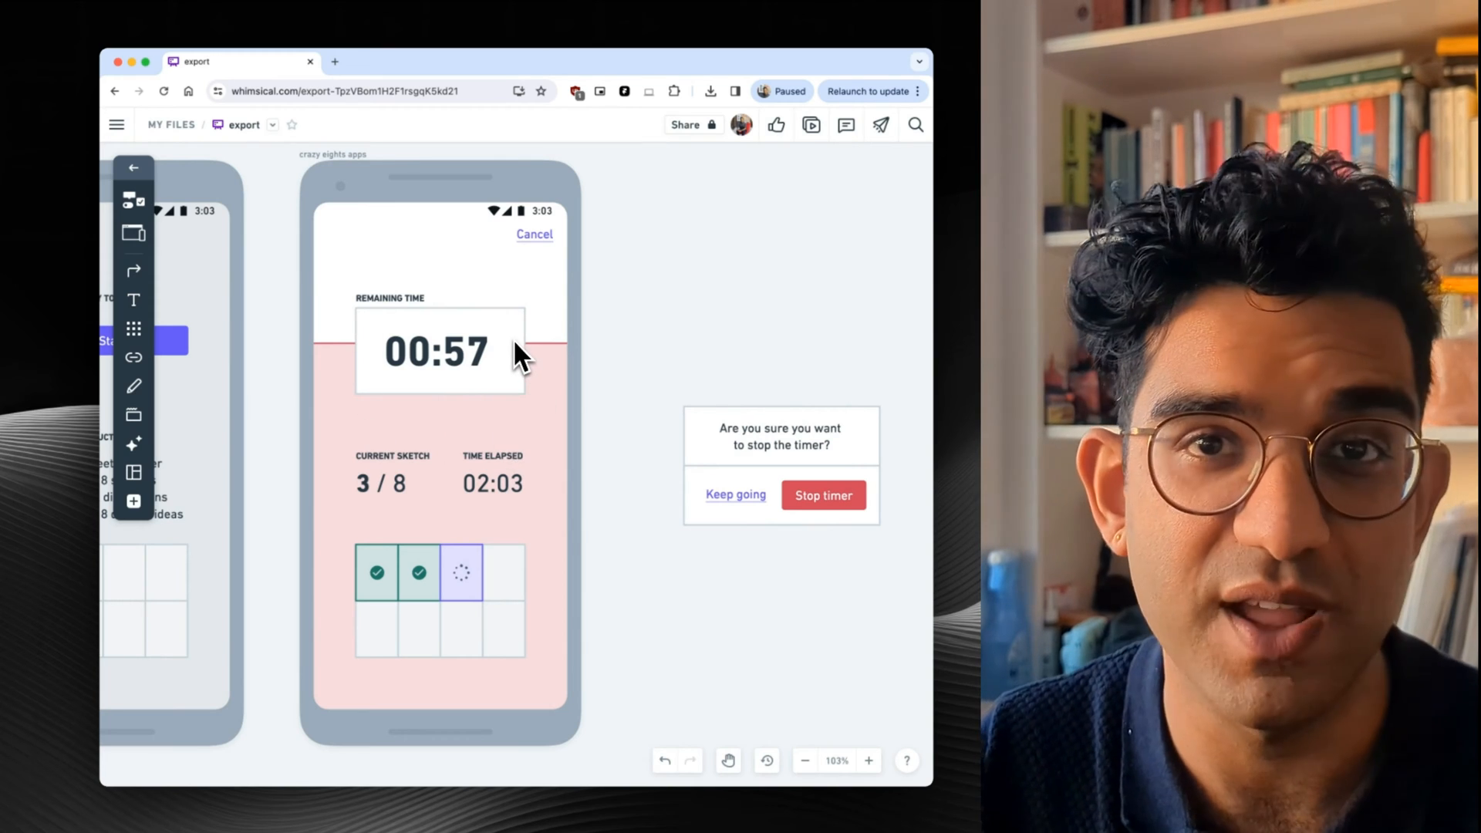
pyautogui.moveTo(485, 521)
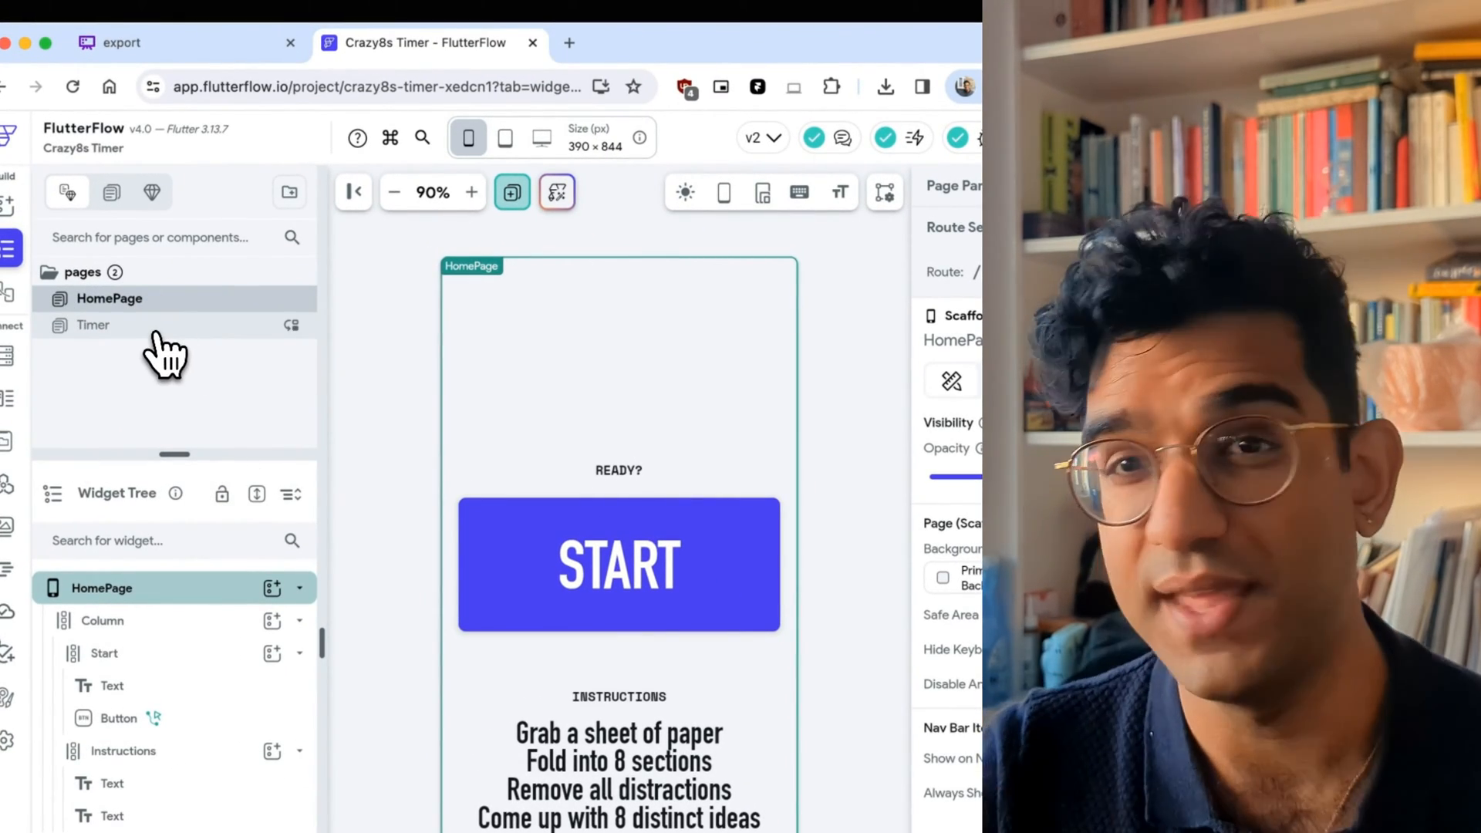
pyautogui.click(93, 325)
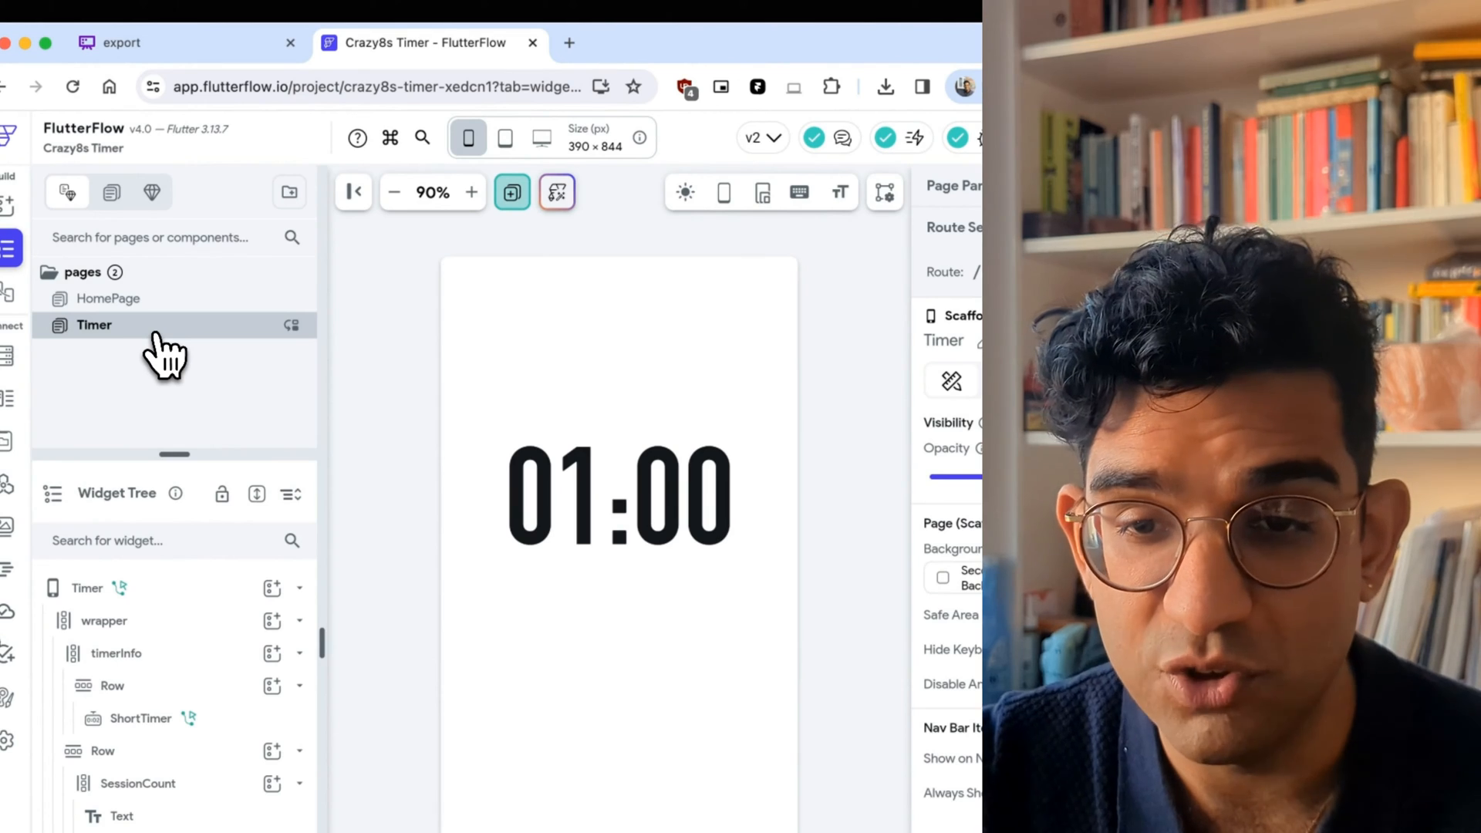
pyautogui.click(109, 298)
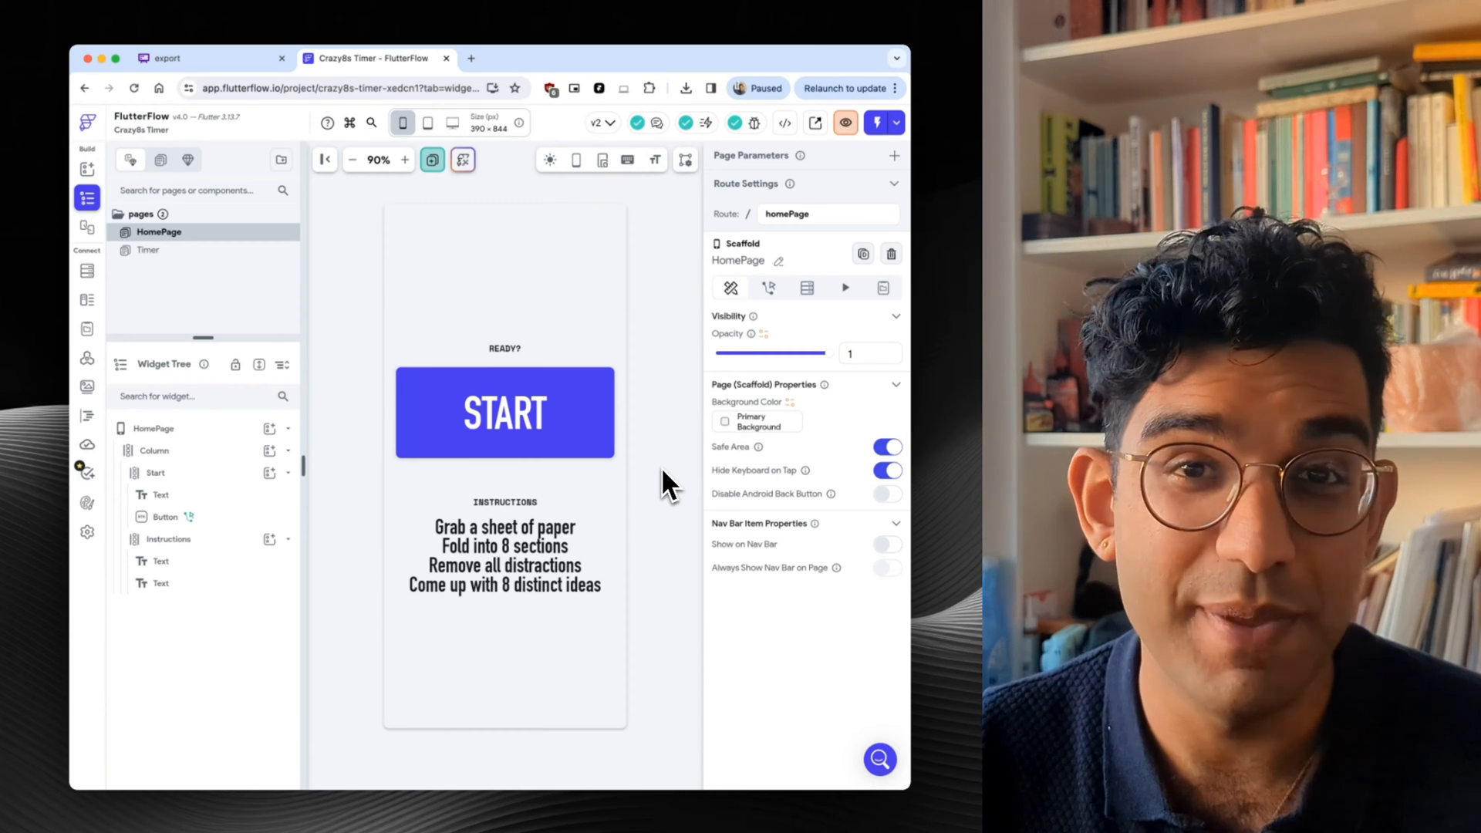
# Select HomePage's main Column in the Widget Tree to view its 60 item spacing.
pyautogui.click(154, 450)
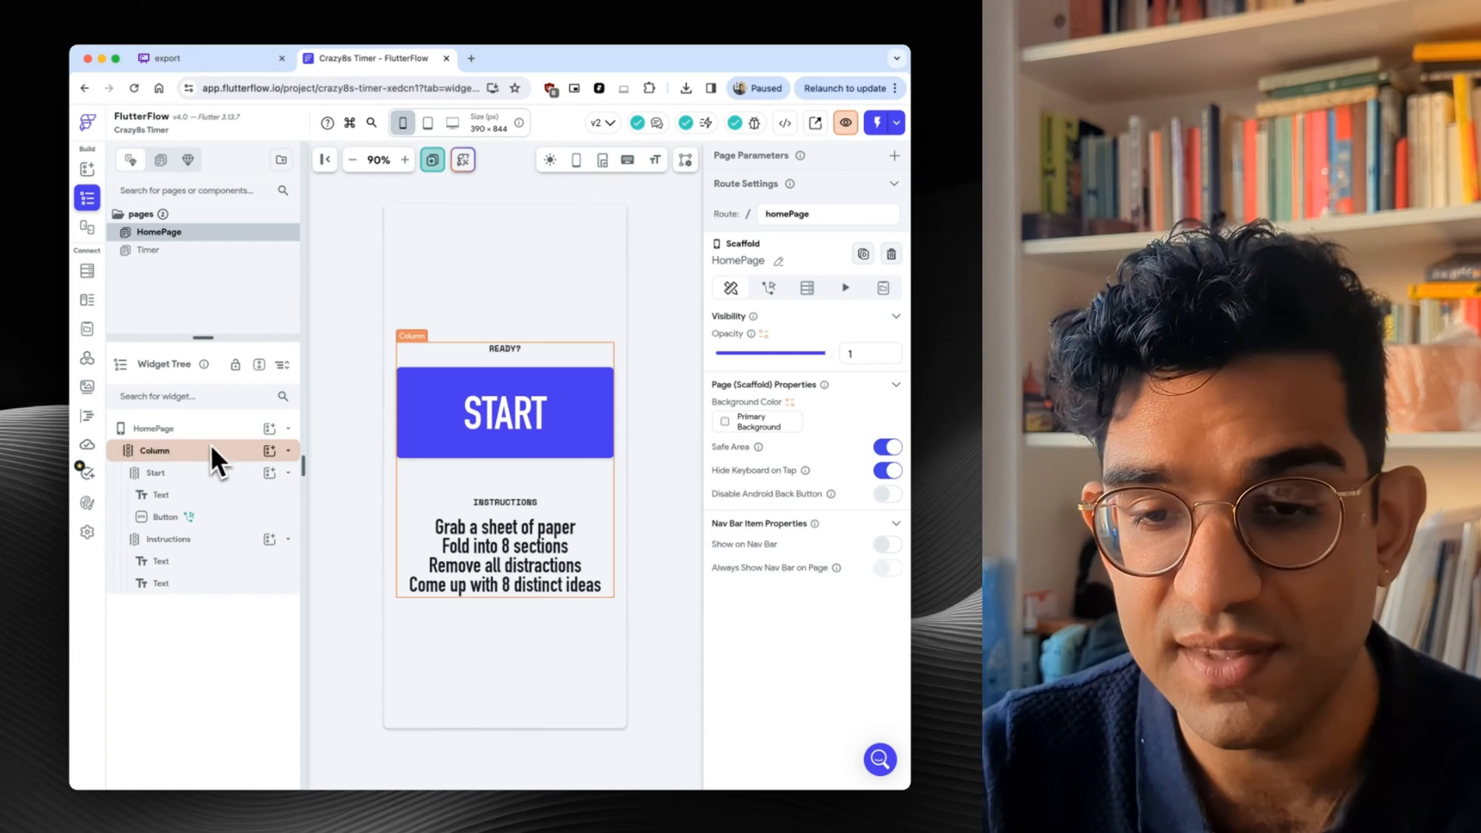
pyautogui.moveTo(191, 482)
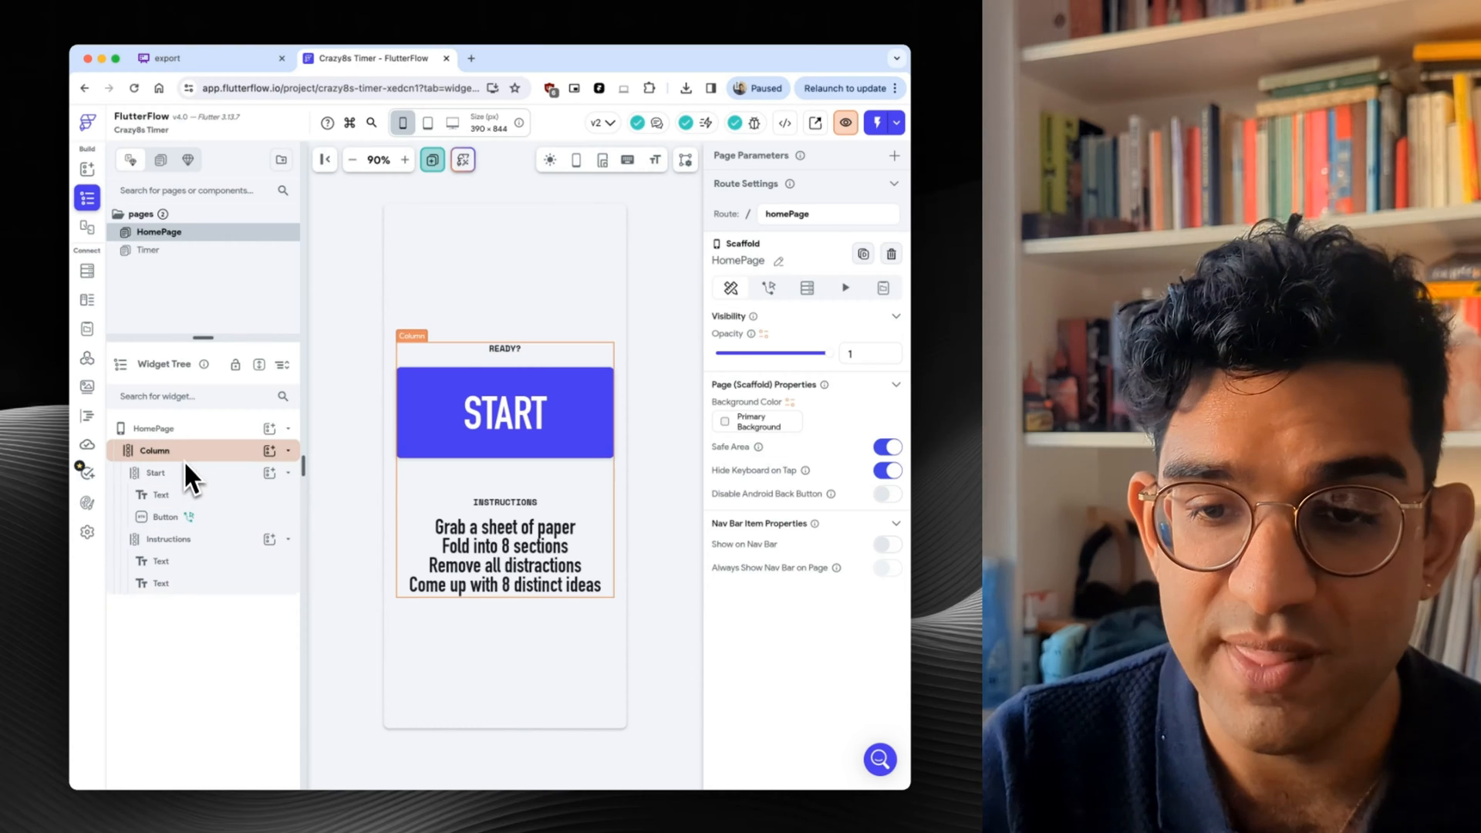
pyautogui.click(161, 494)
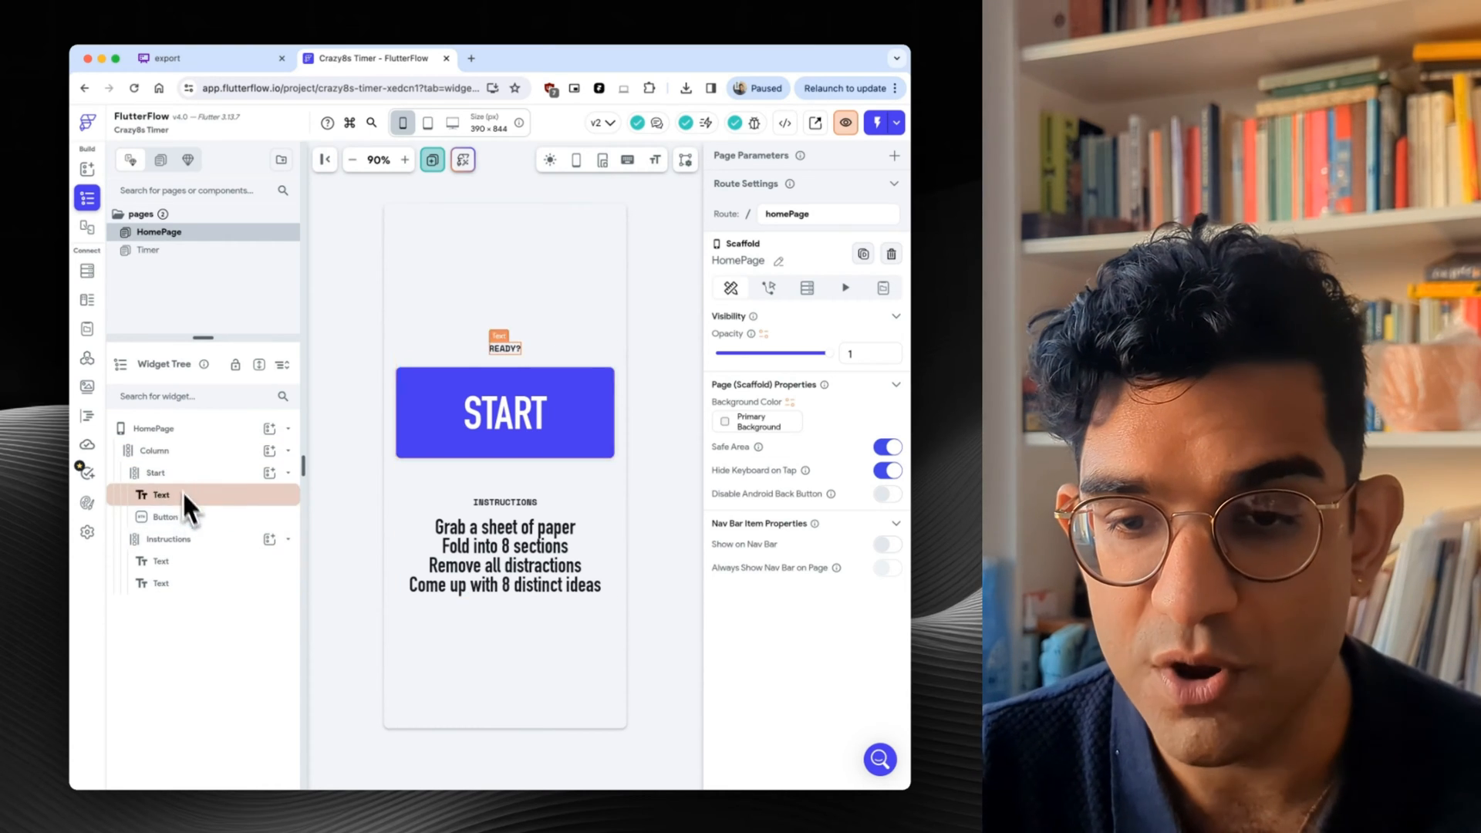
pyautogui.click(154, 473)
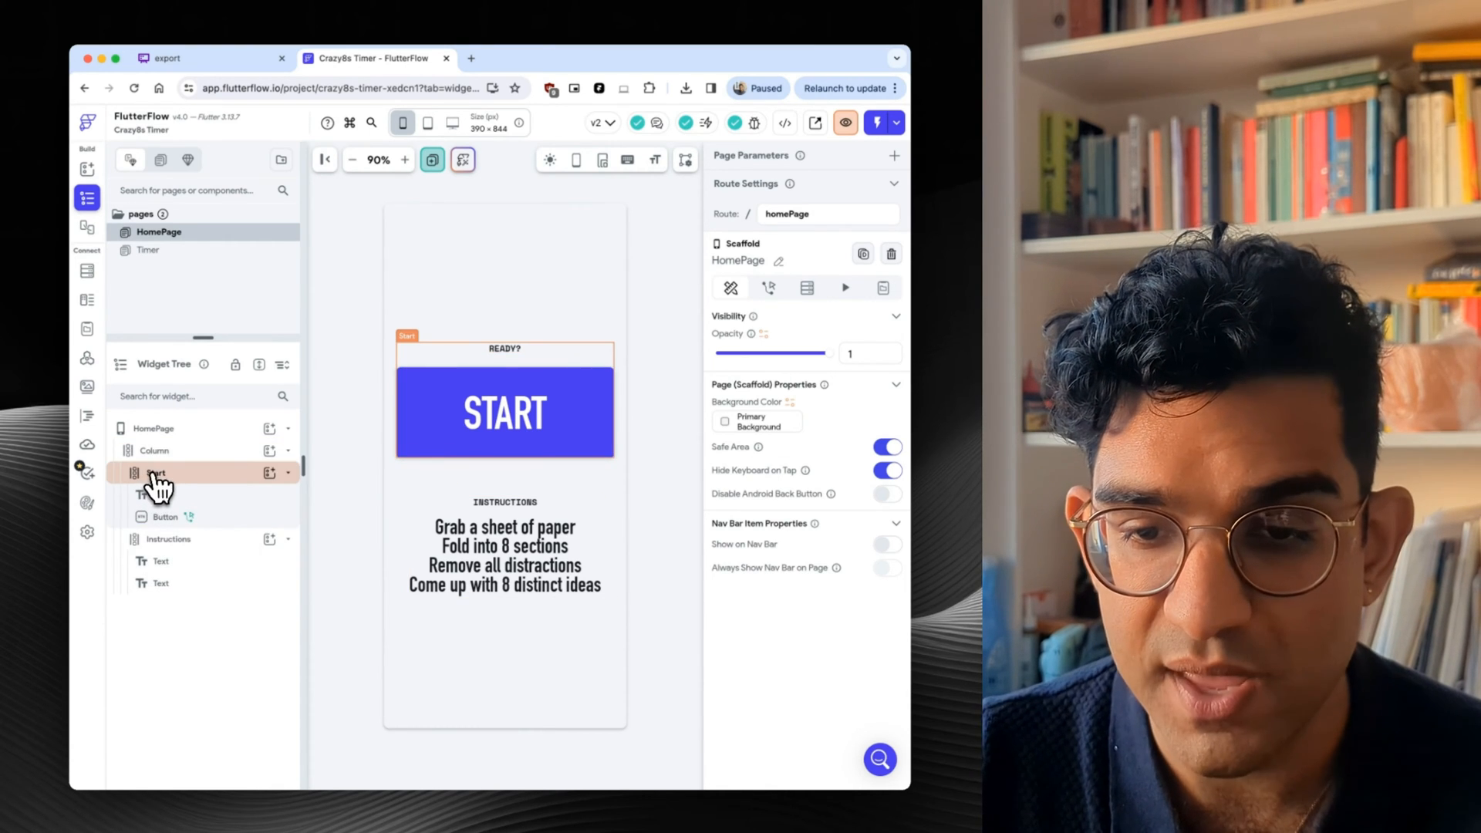
pyautogui.click(152, 451)
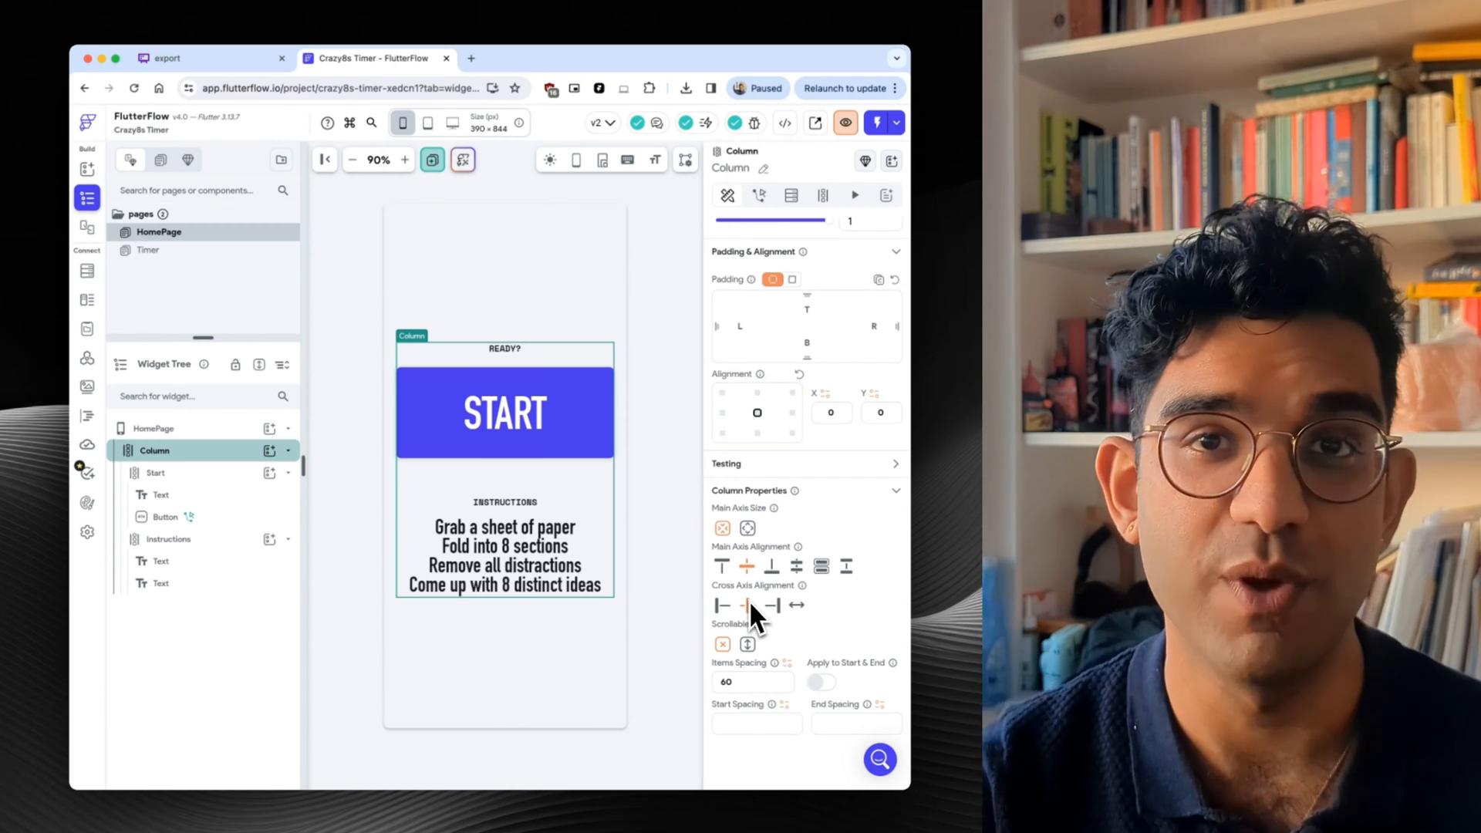
pyautogui.moveTo(675, 539)
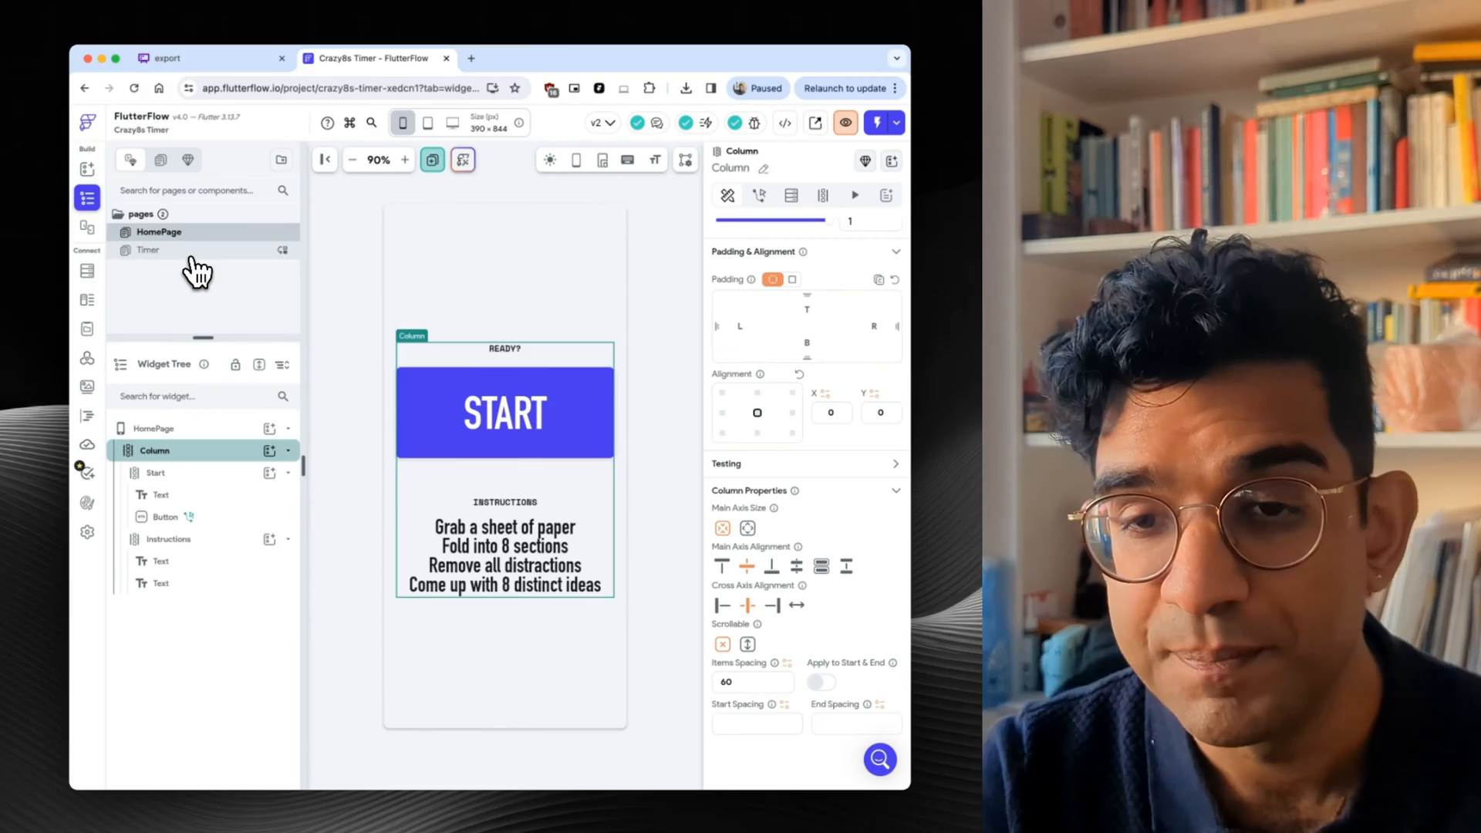
# Open the Timer page and keep ShortTimer's mm:ss display format.
pyautogui.click(148, 250)
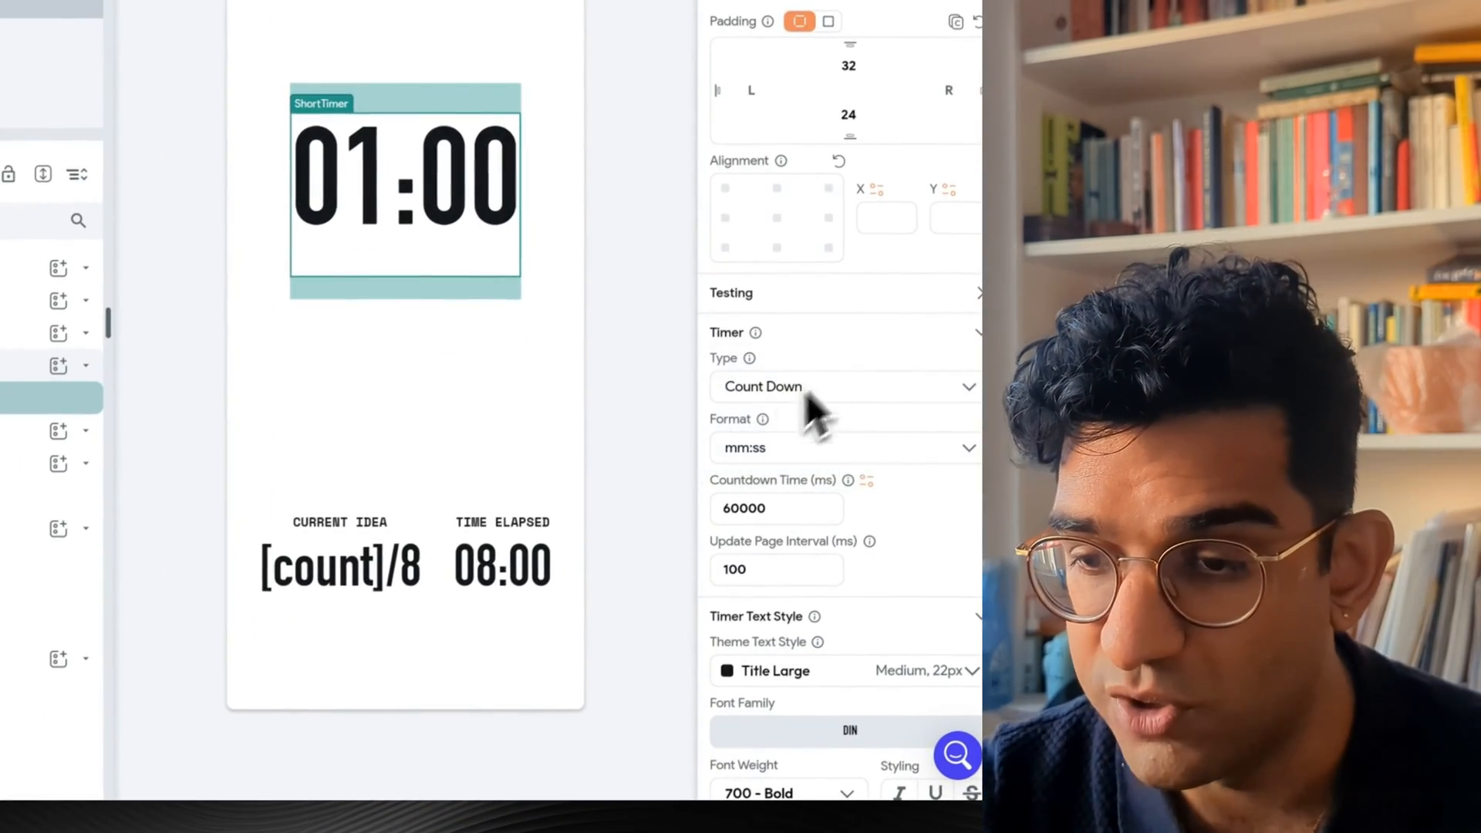
pyautogui.click(844, 449)
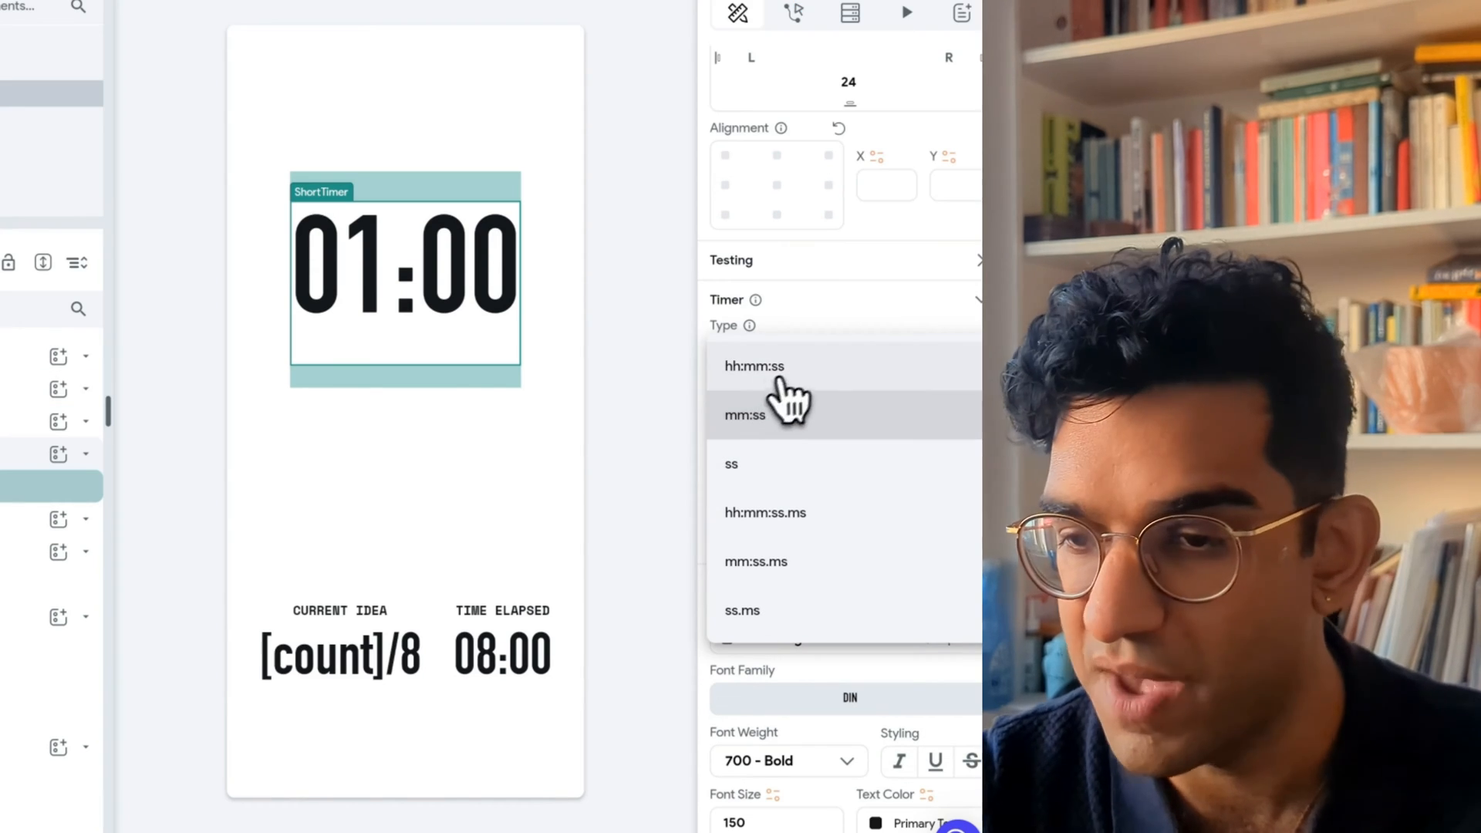
pyautogui.click(745, 415)
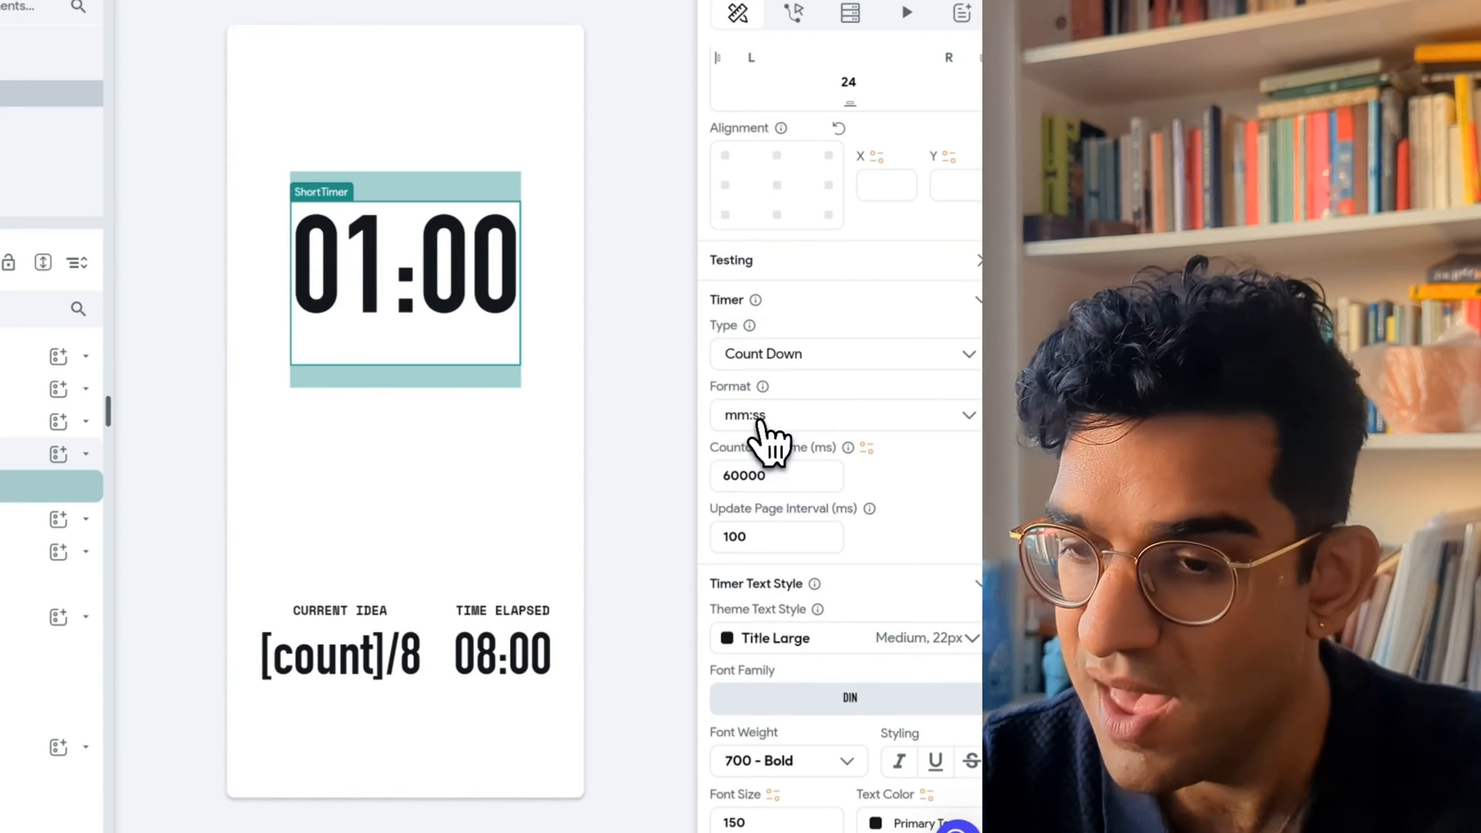
pyautogui.moveTo(769, 507)
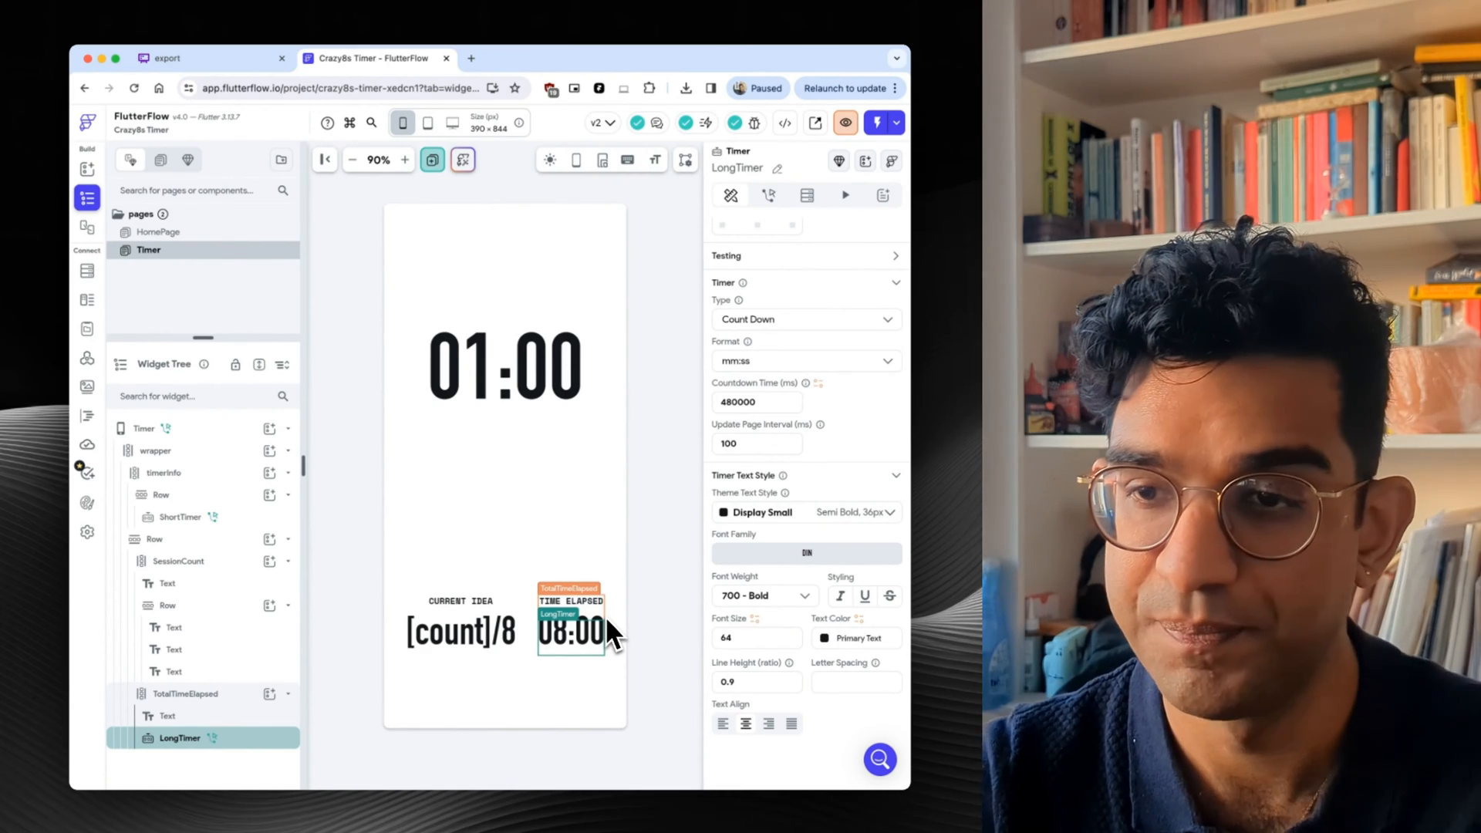
pyautogui.moveTo(674, 493)
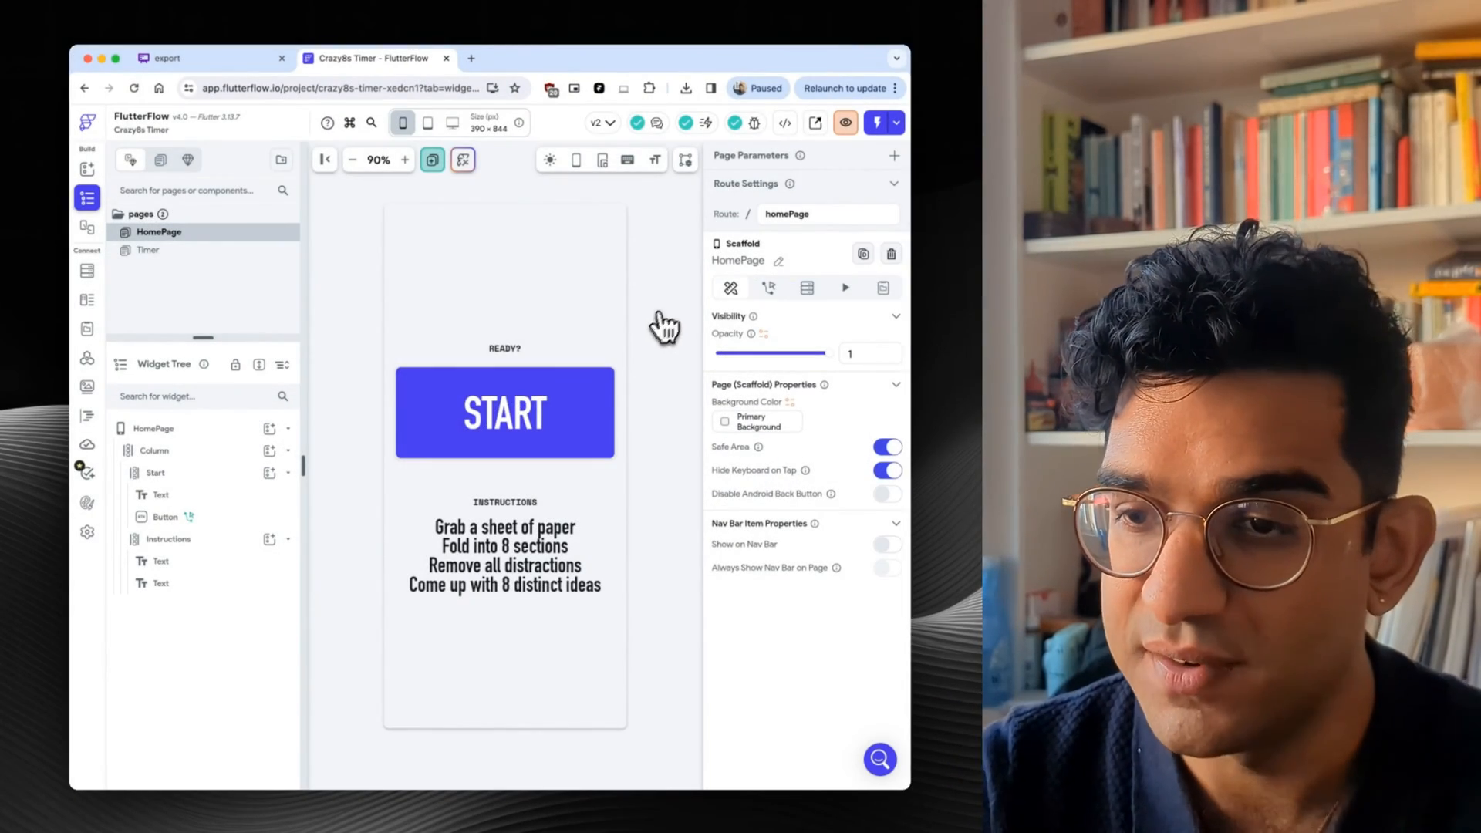
# Add a START button On Tap action navigating to Timer, allowing back navigation.
pyautogui.click(768, 287)
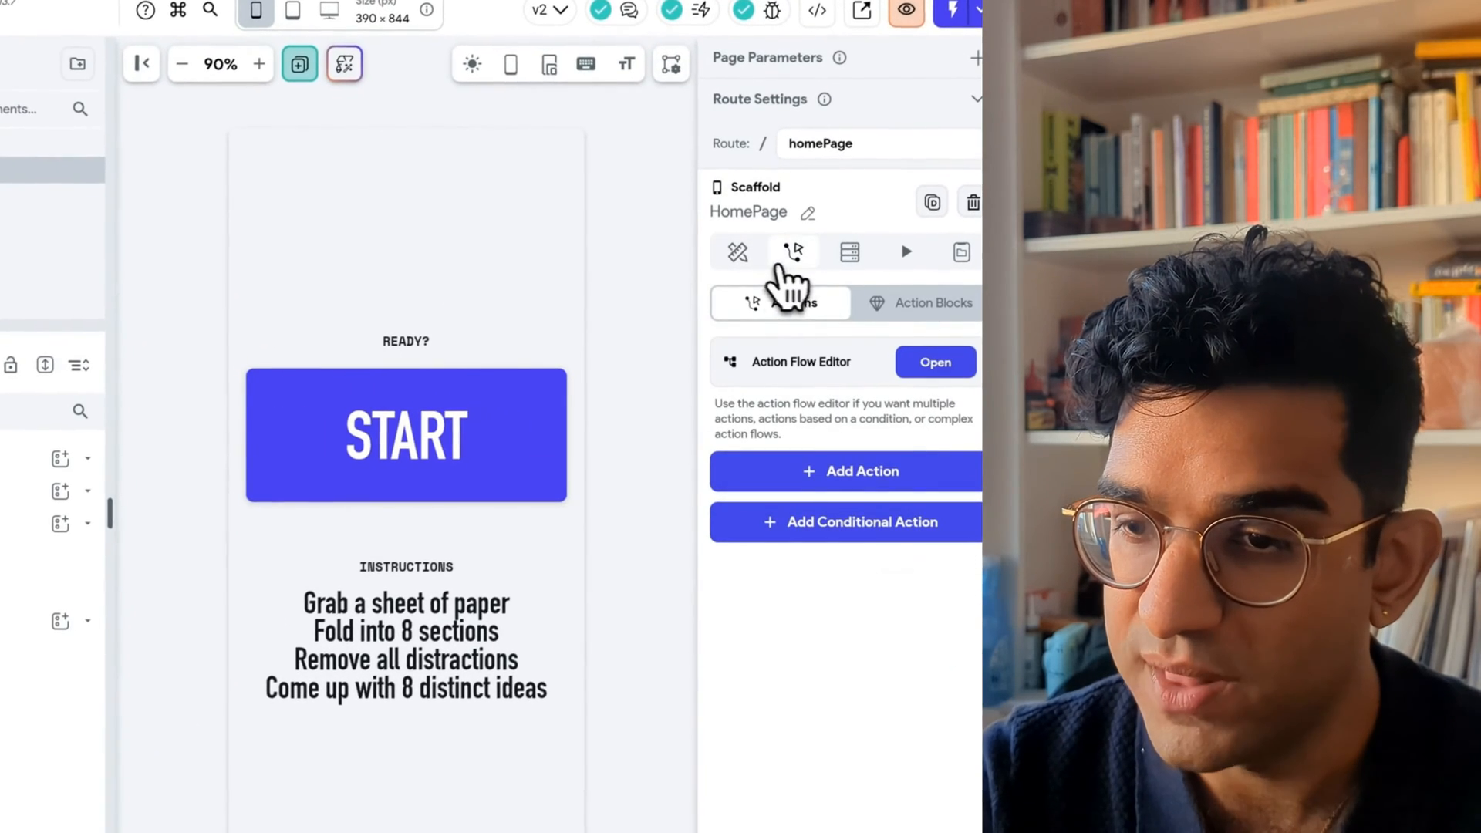
pyautogui.click(737, 251)
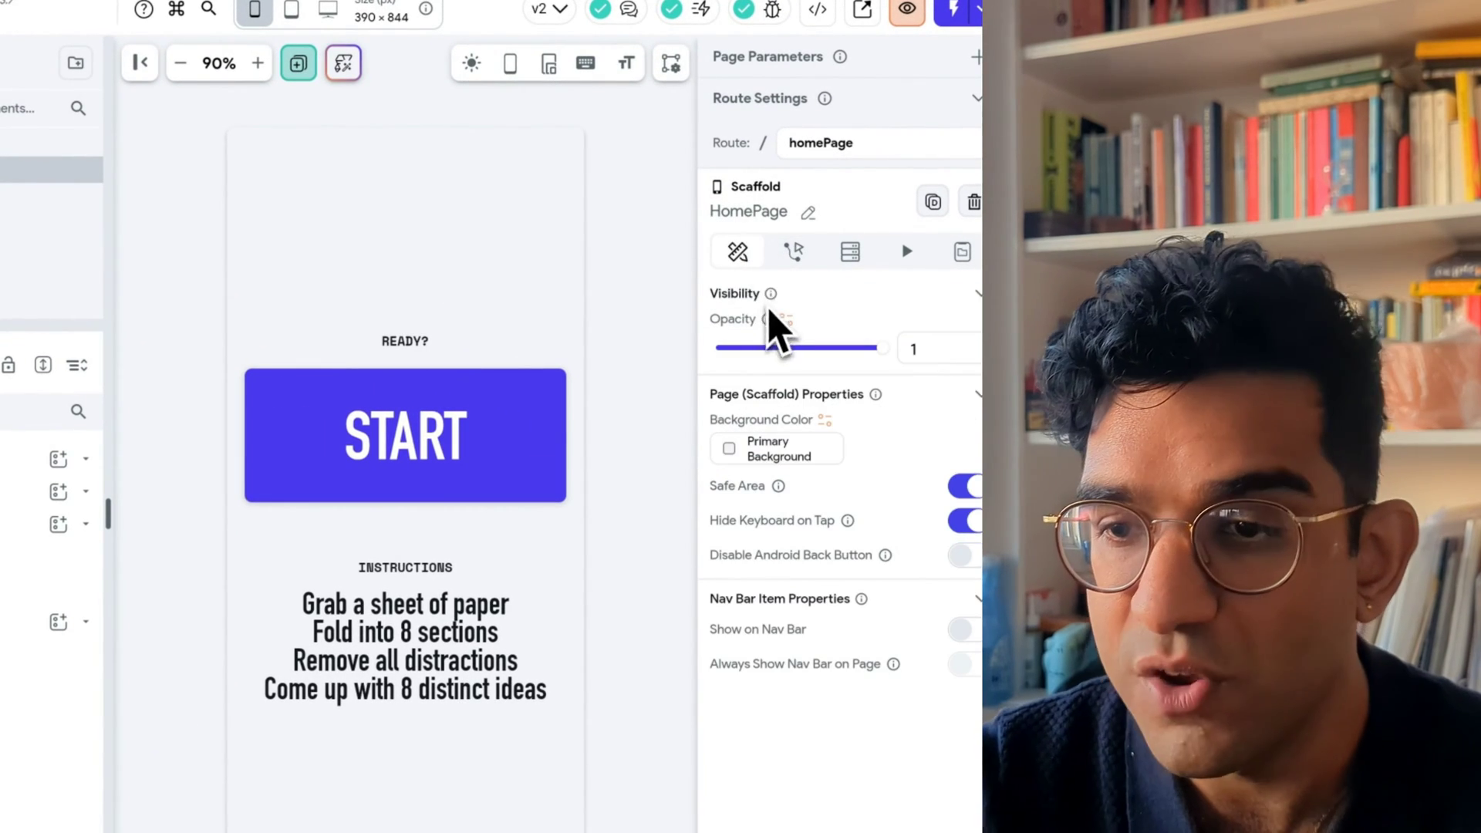
pyautogui.scroll(-3)
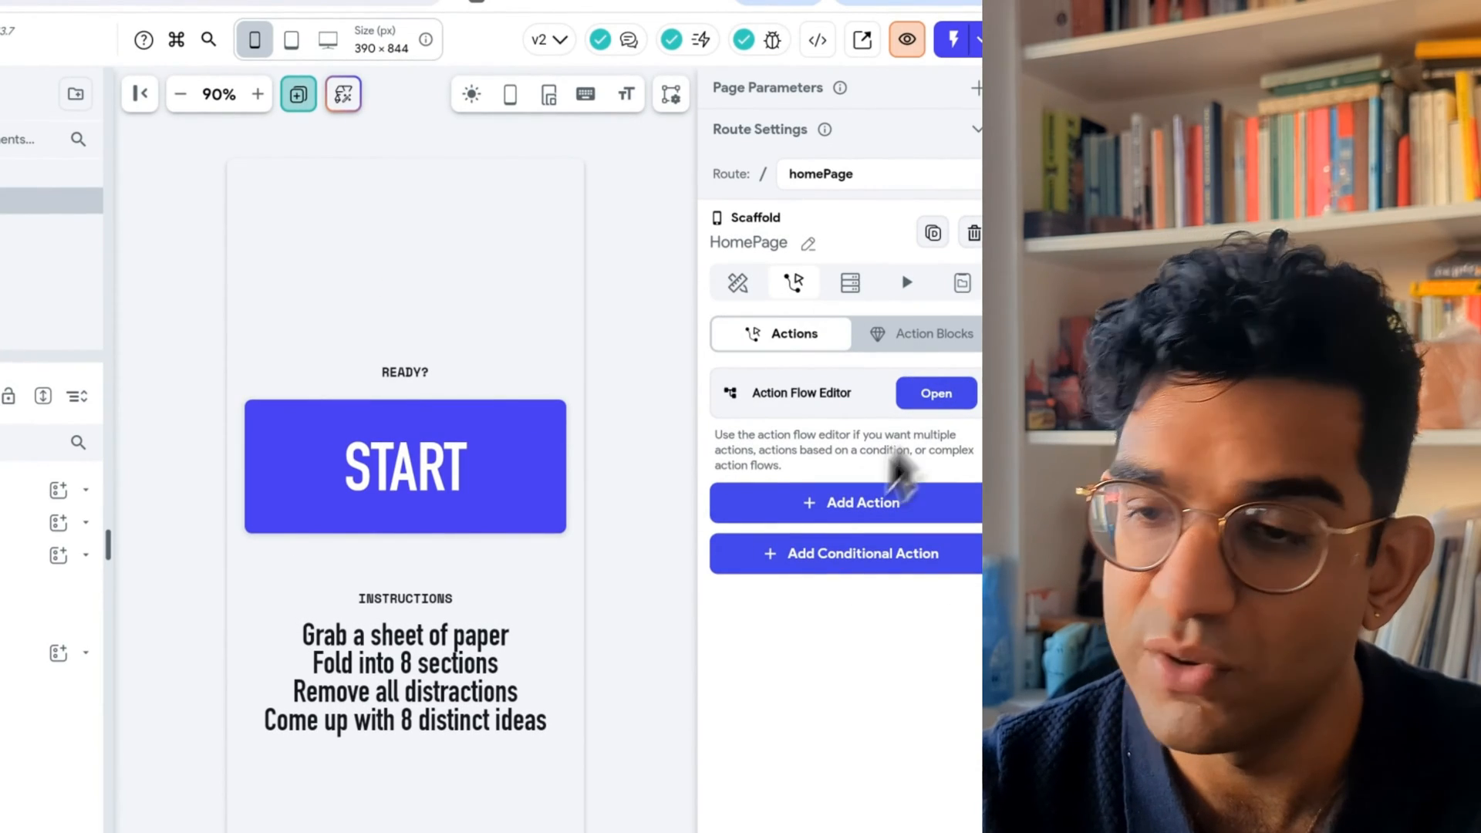
pyautogui.moveTo(716, 439)
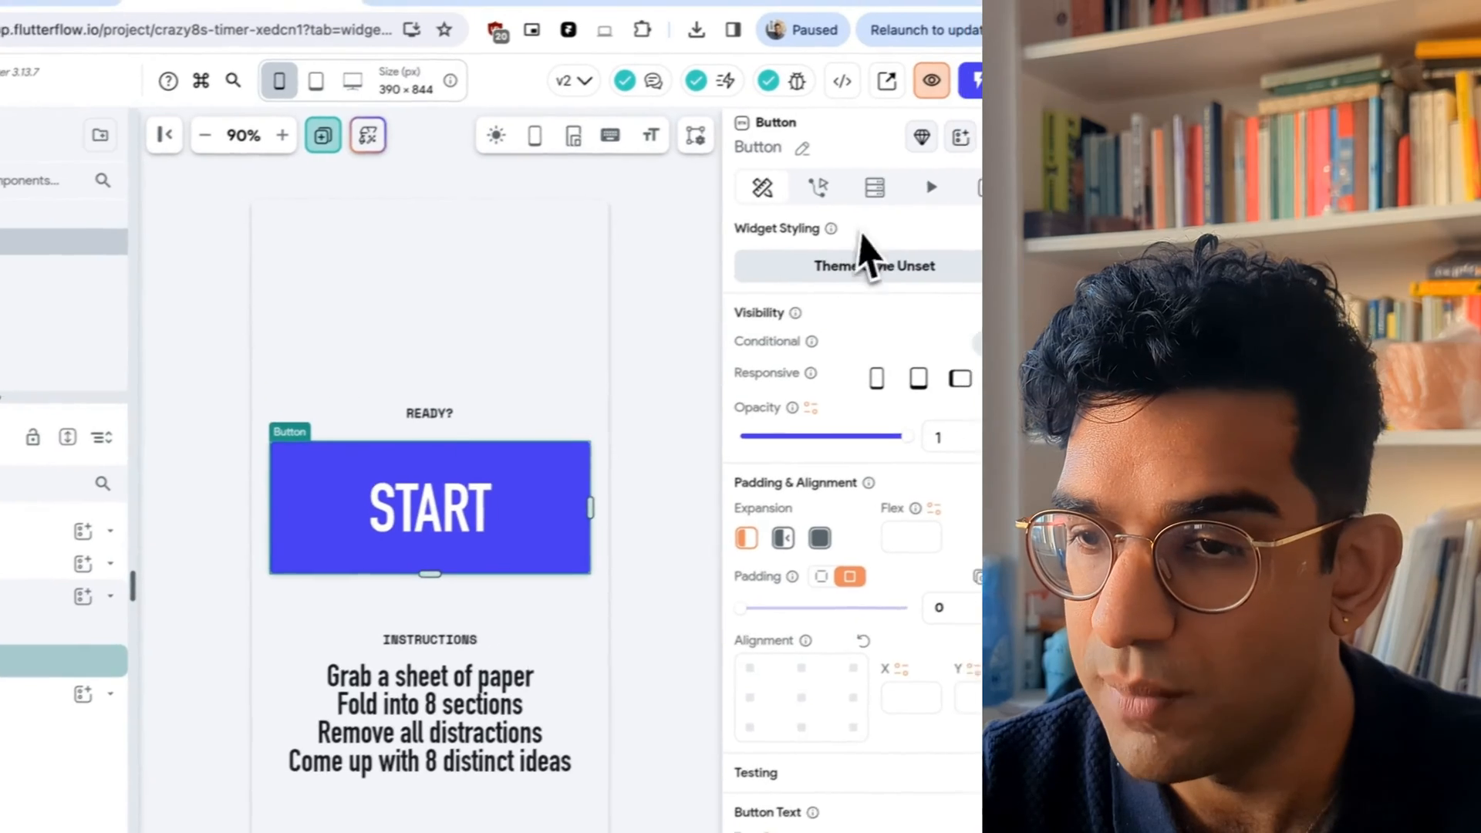
pyautogui.click(818, 187)
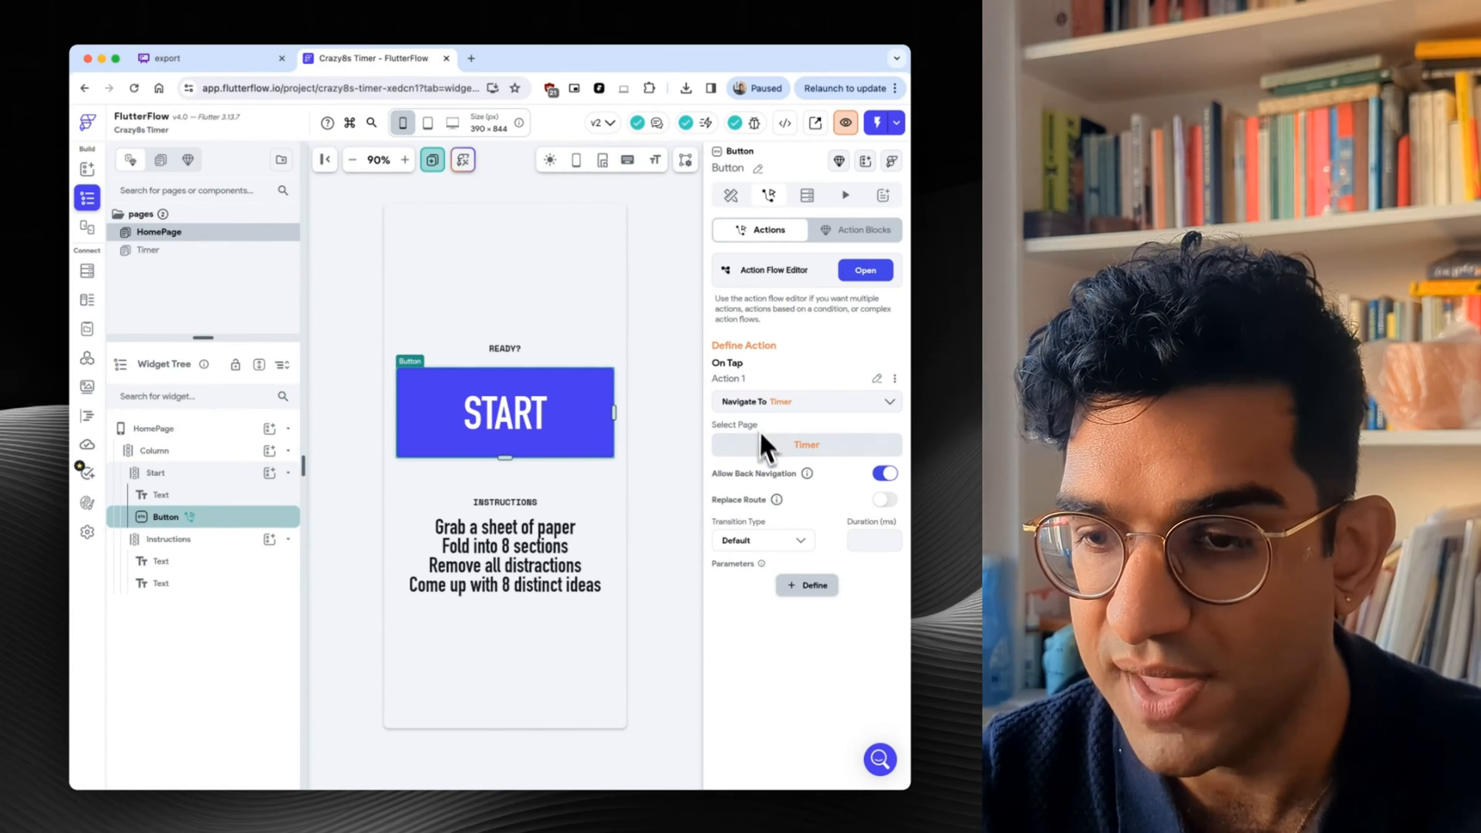
pyautogui.click(864, 270)
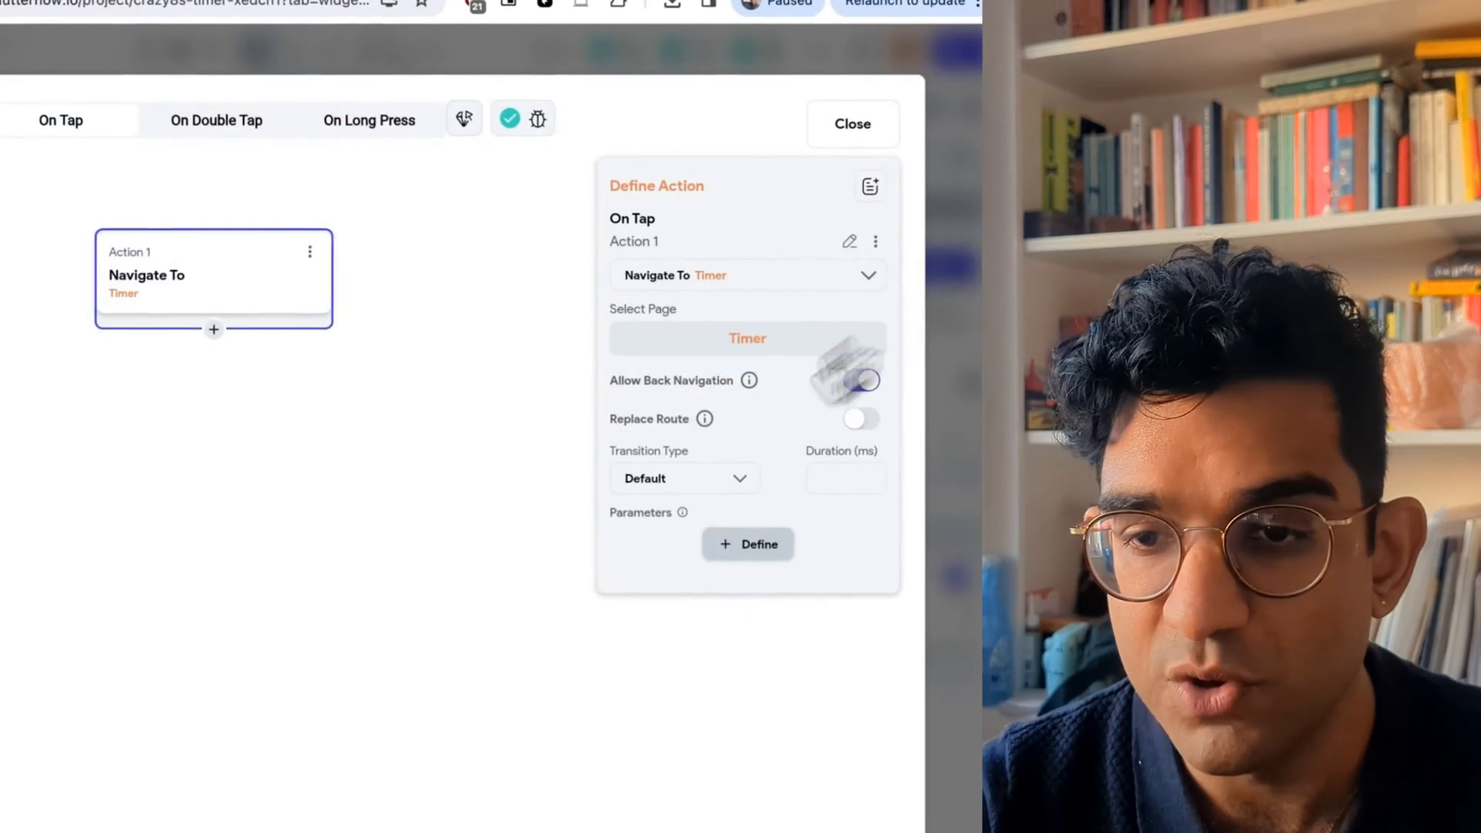
pyautogui.click(863, 381)
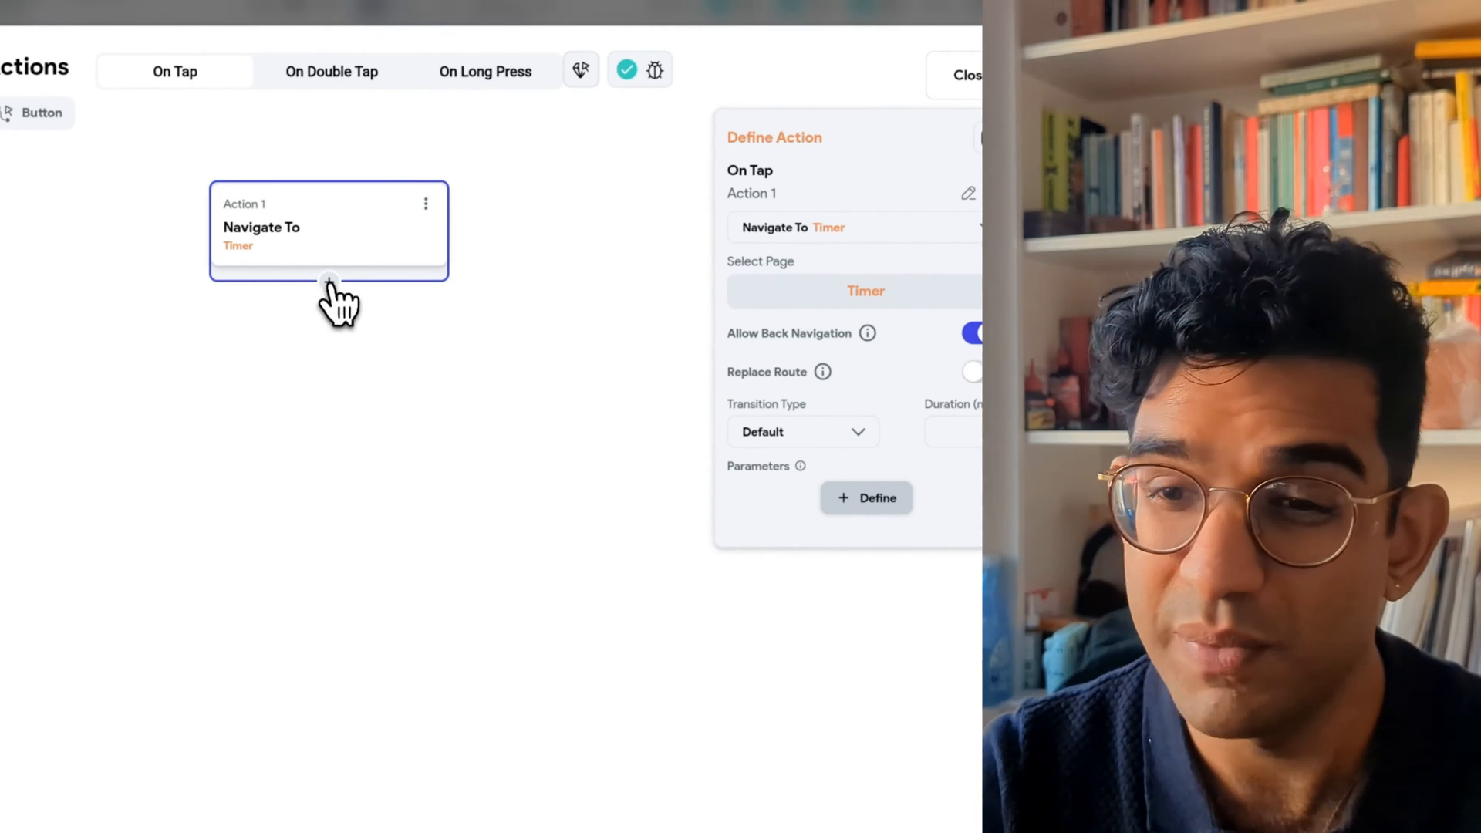
pyautogui.click(328, 281)
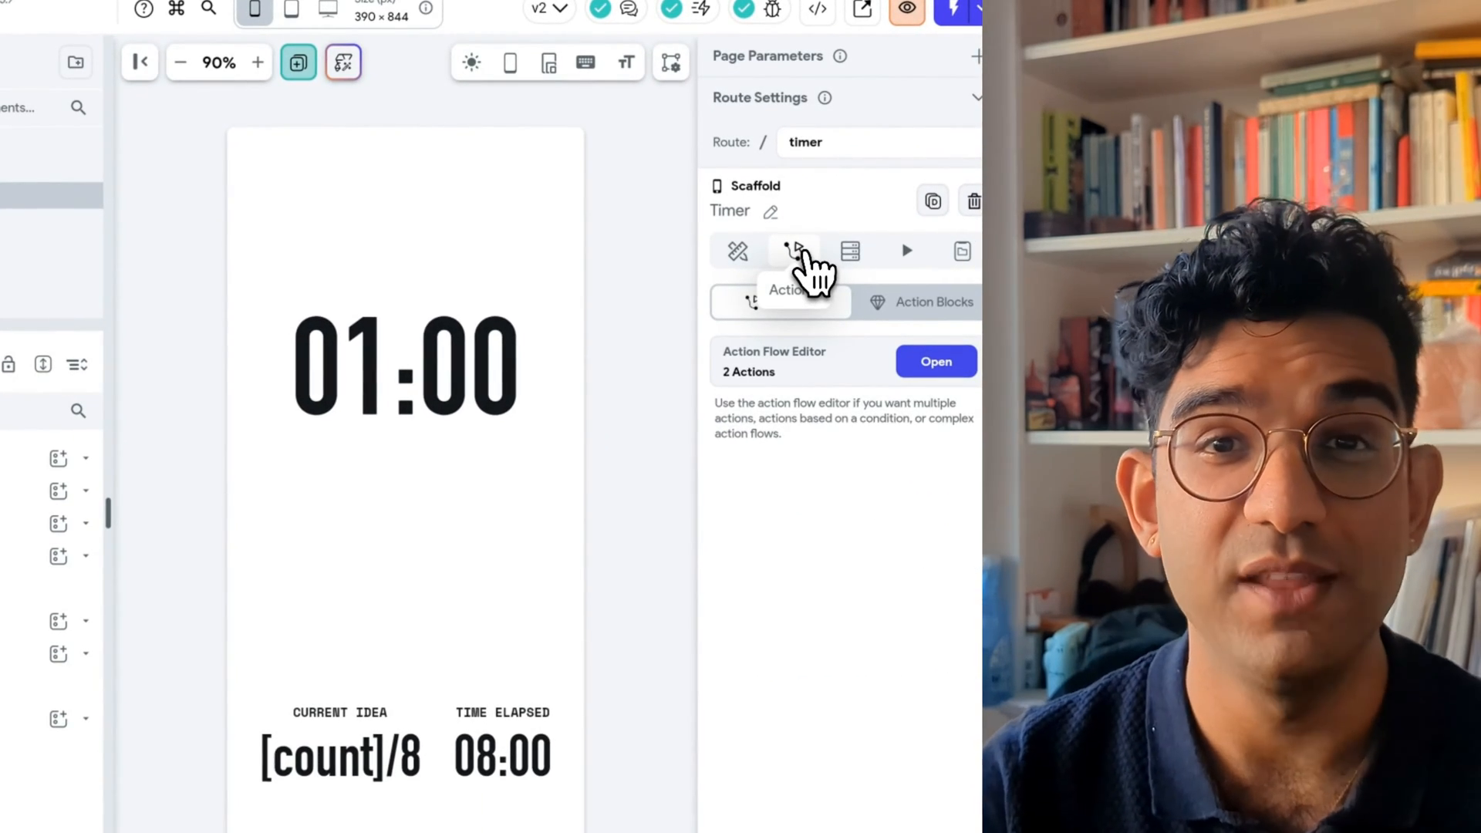
# Review the Timer page's On Page Load actions starting ShortTimer and LongTimer.
pyautogui.click(936, 362)
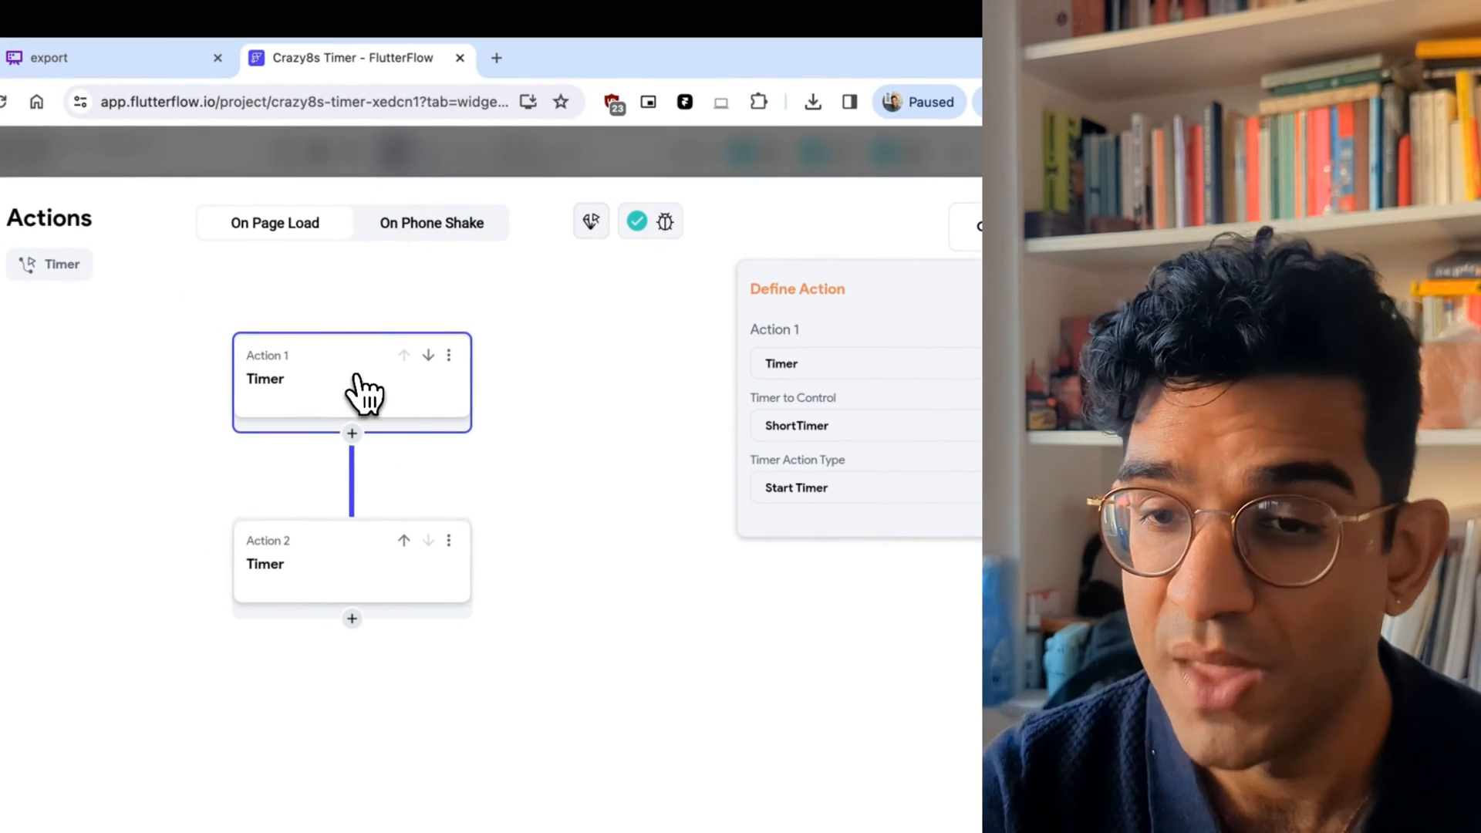
pyautogui.moveTo(334, 399)
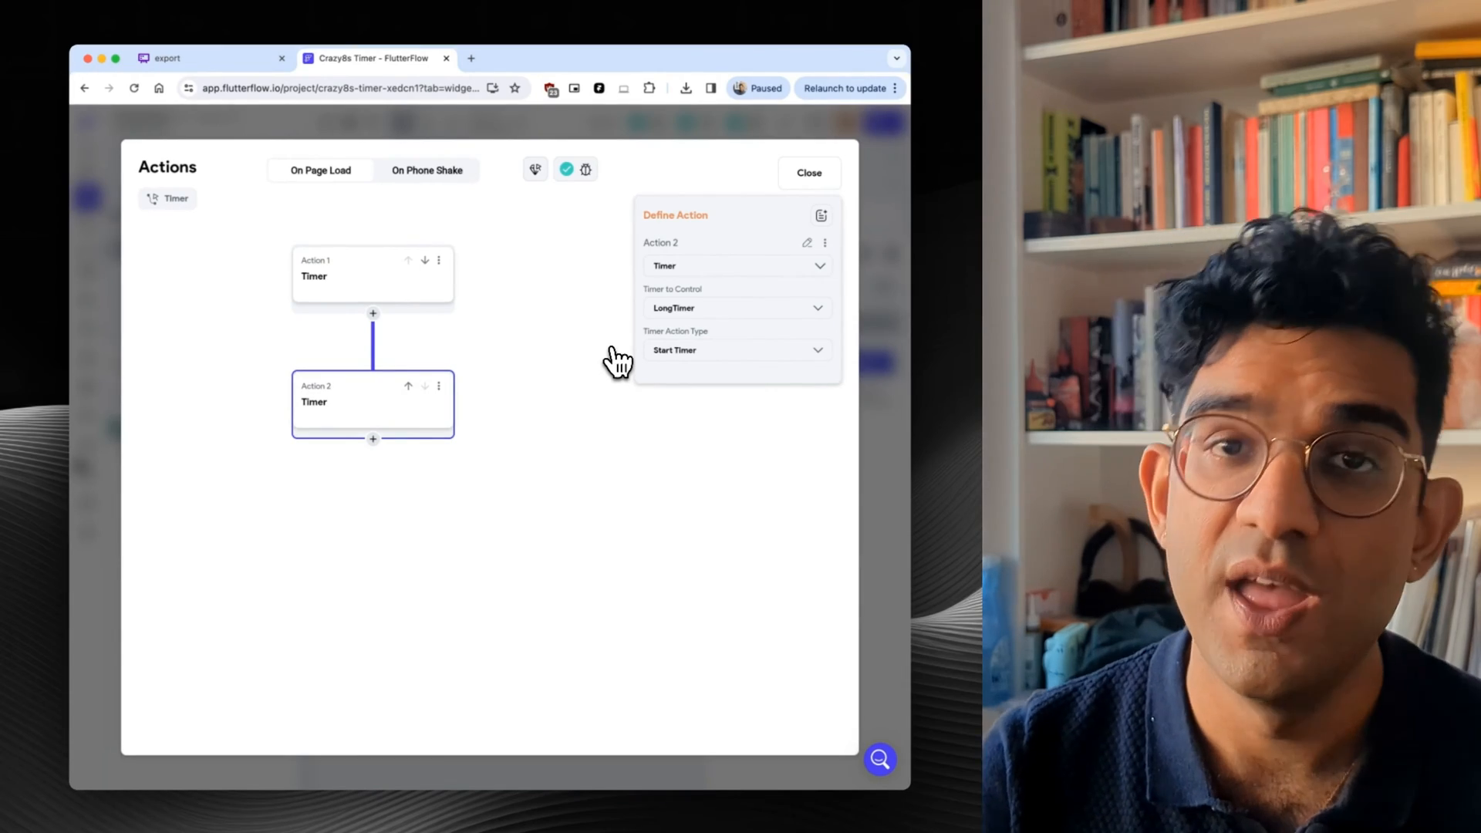
pyautogui.click(809, 172)
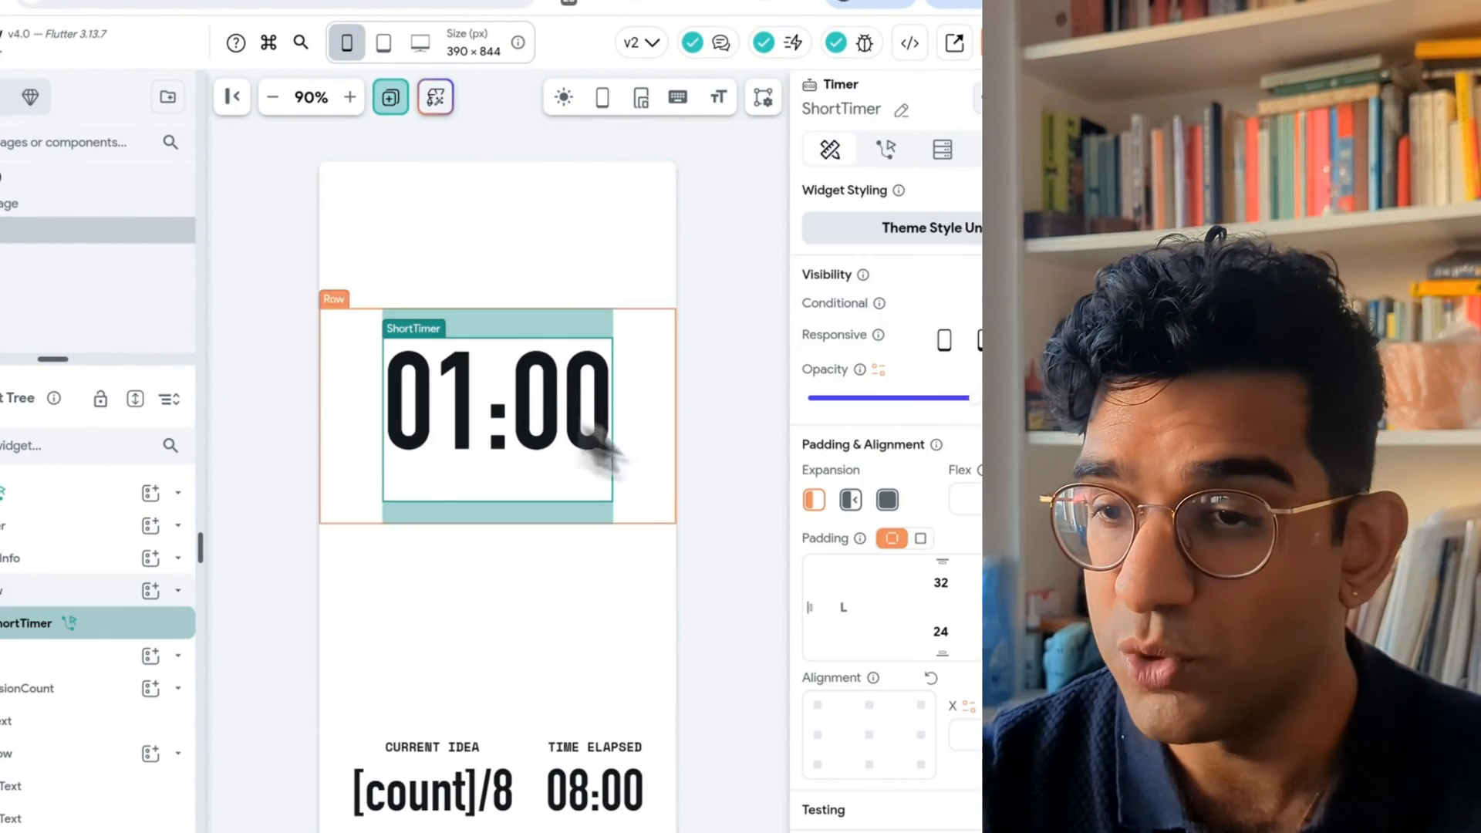
# Inspect ShortTimer's On Timer End flow: play sound, increment count by 1, two timer actions.
pyautogui.click(885, 149)
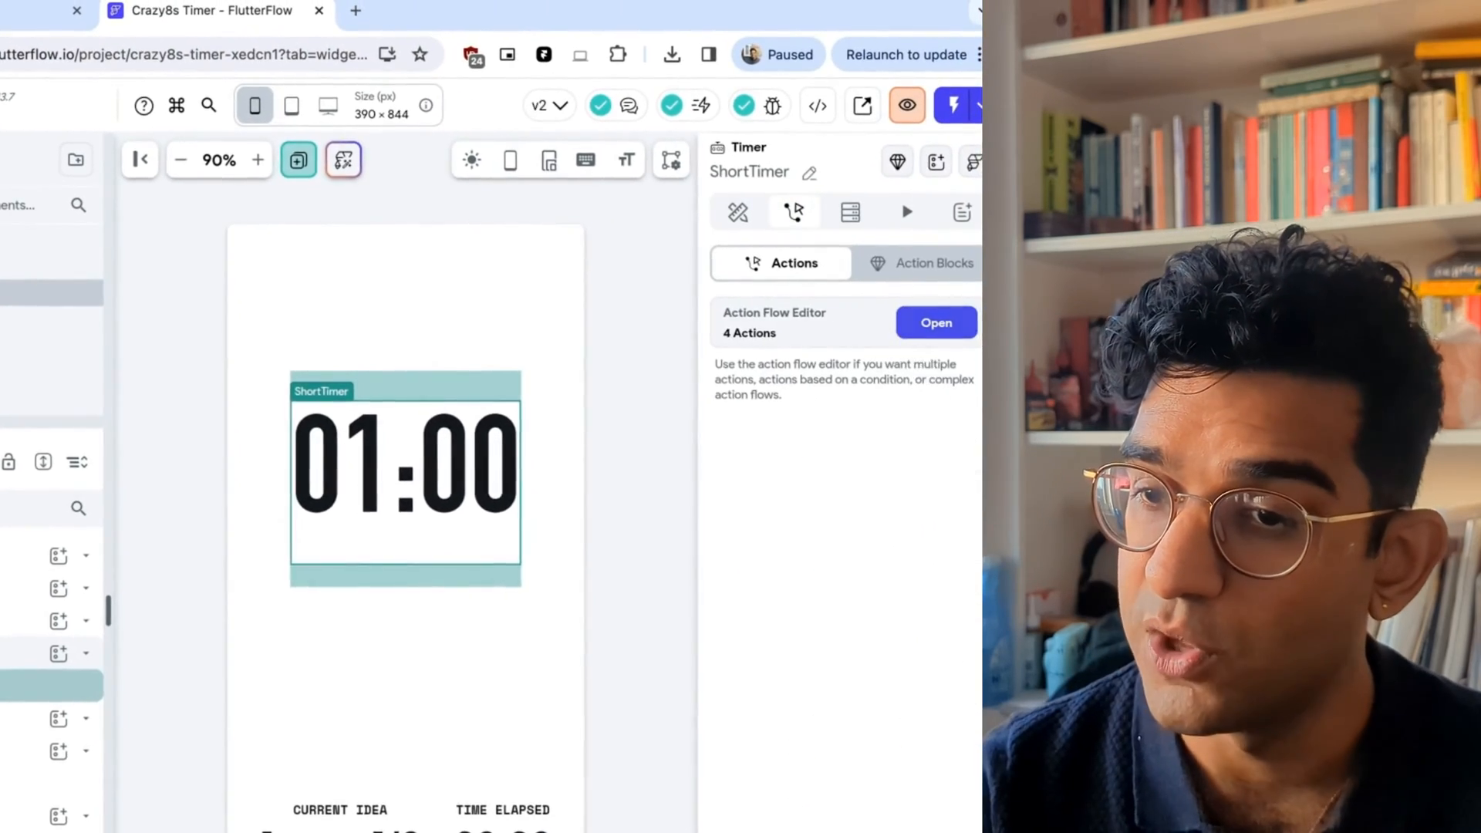
pyautogui.click(936, 322)
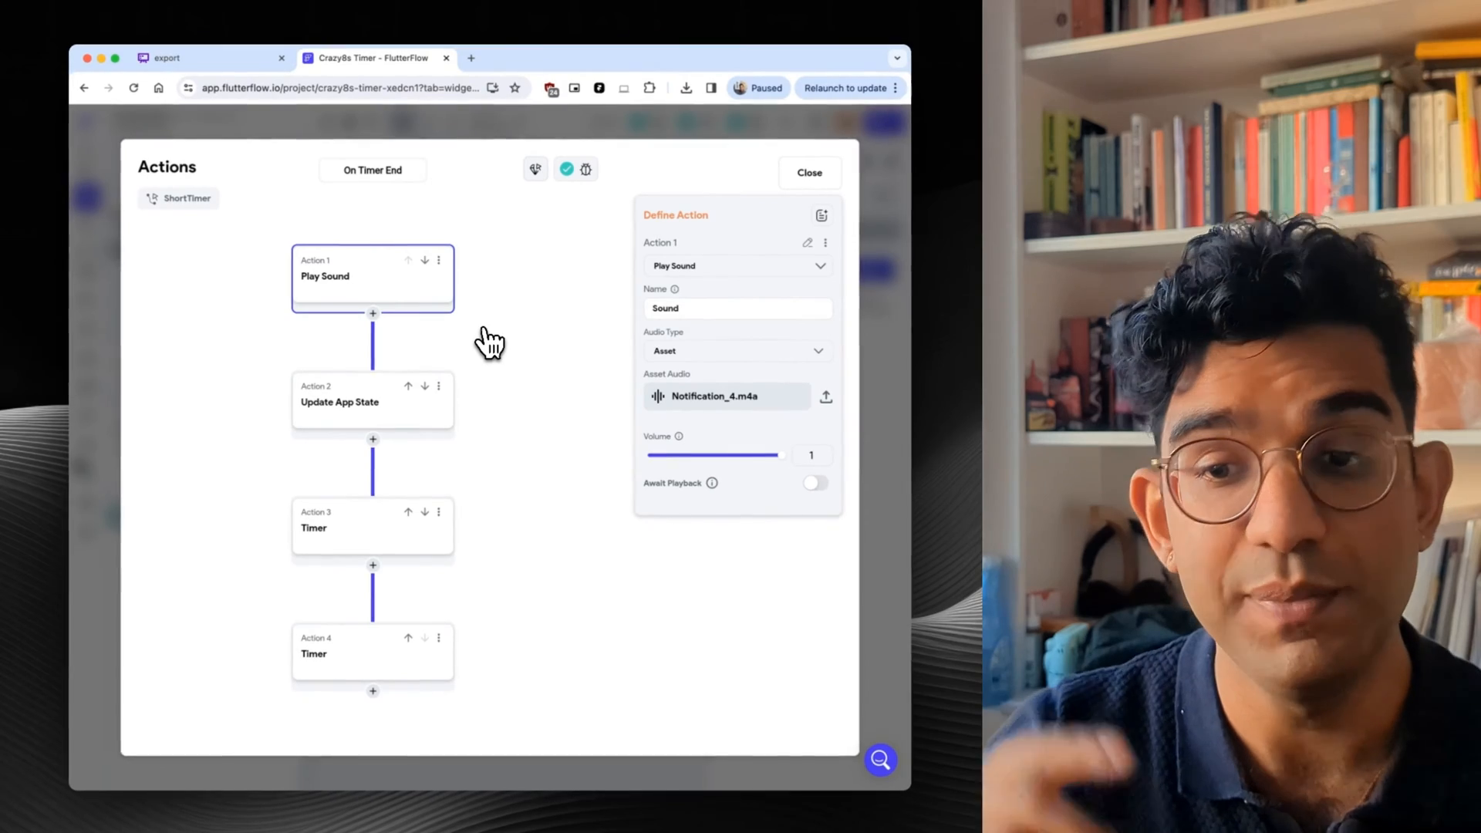
pyautogui.click(372, 401)
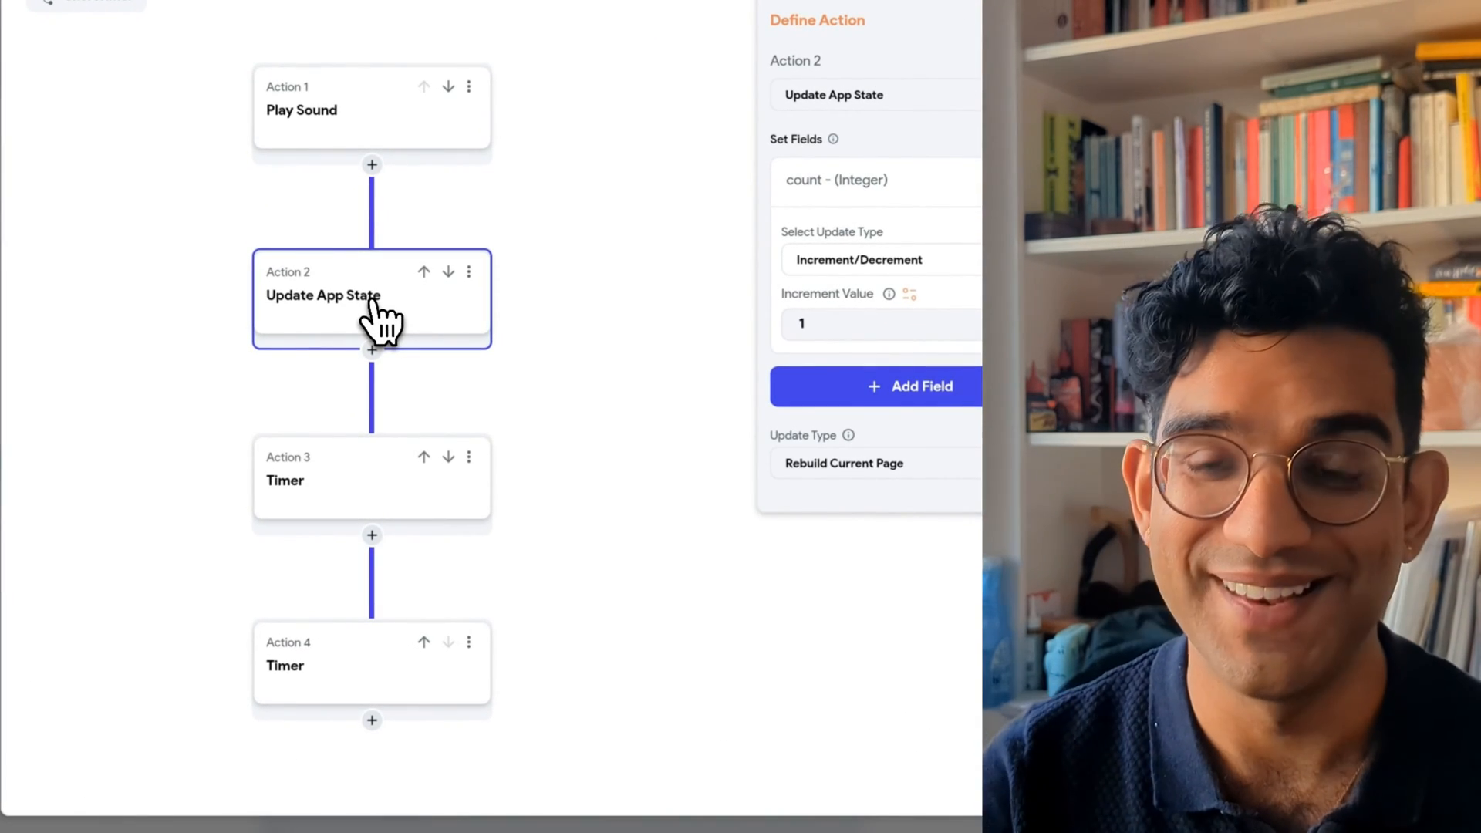
pyautogui.click(363, 478)
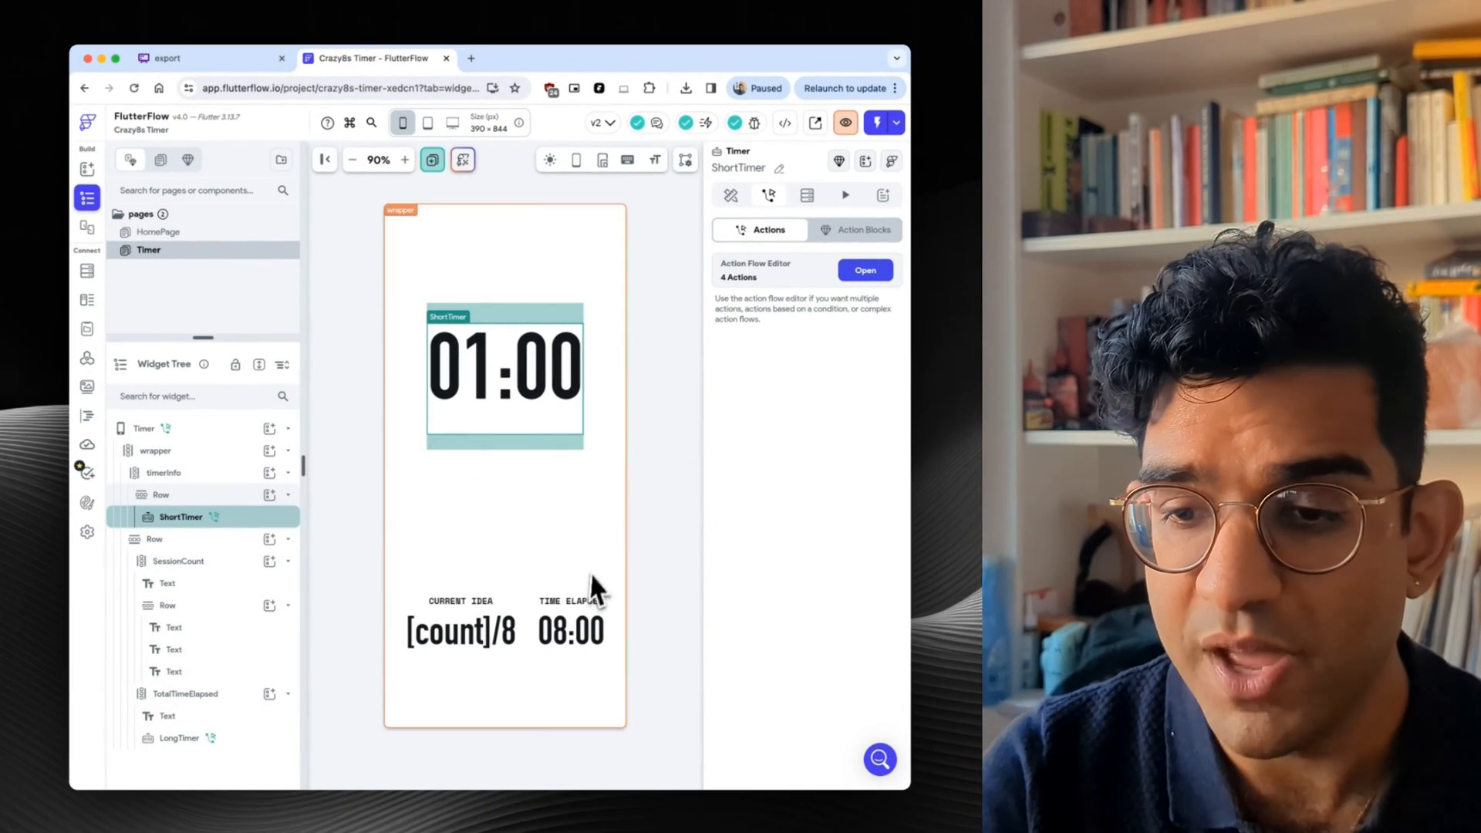
# Replace the [count] text widget's binding with the App State count variable.
pyautogui.click(448, 633)
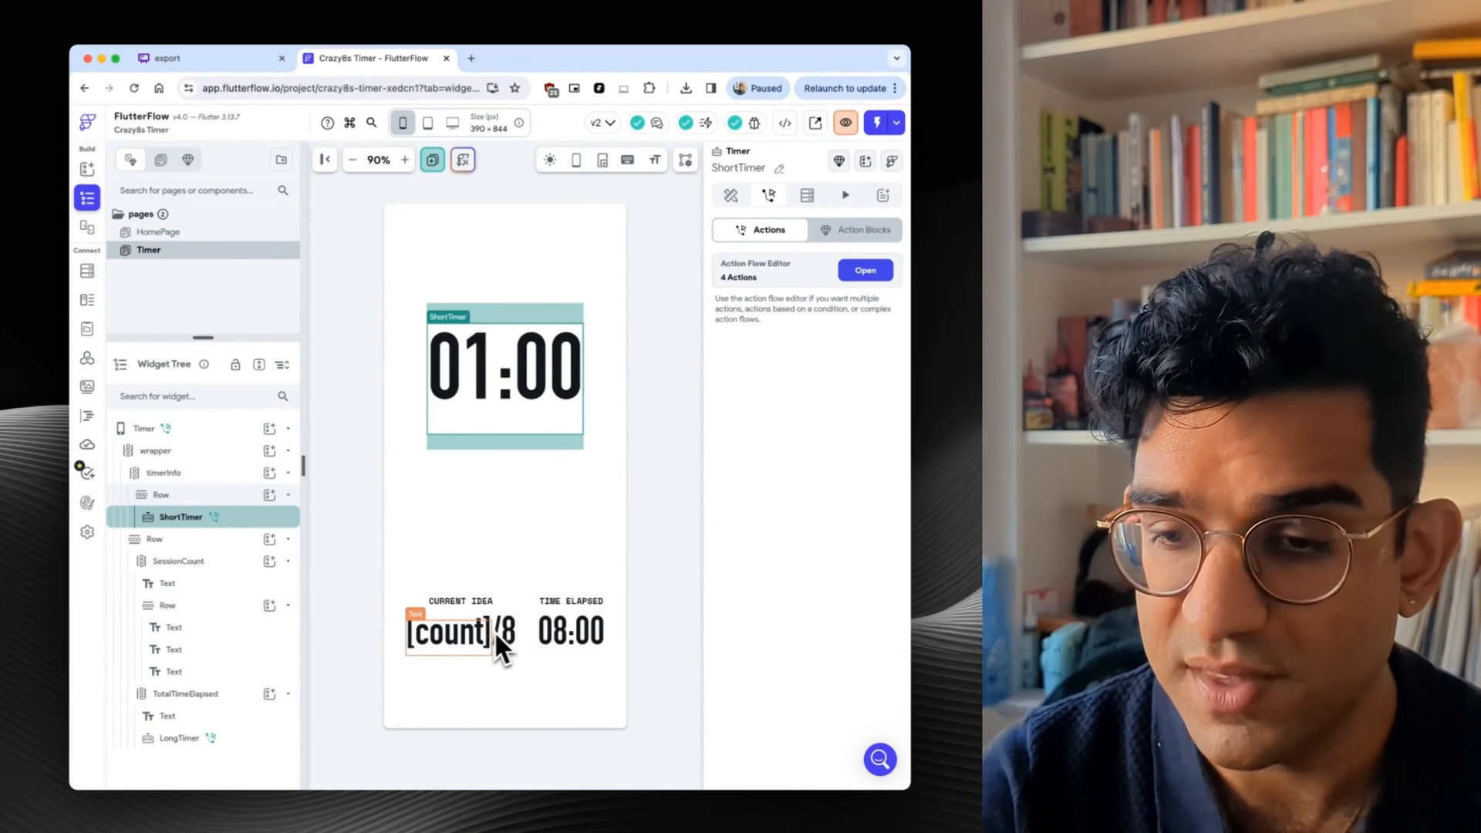
pyautogui.click(449, 633)
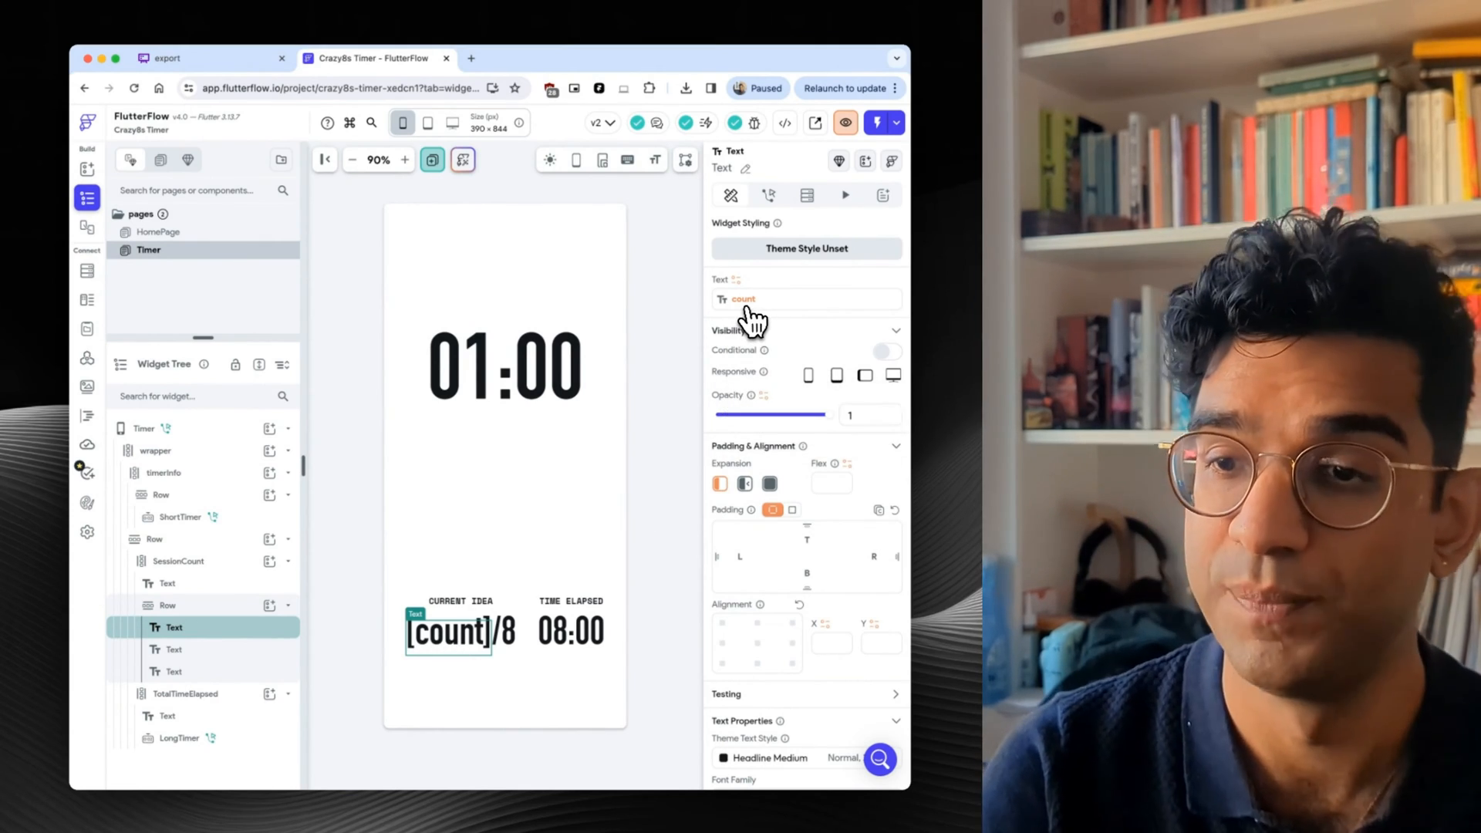
pyautogui.click(744, 299)
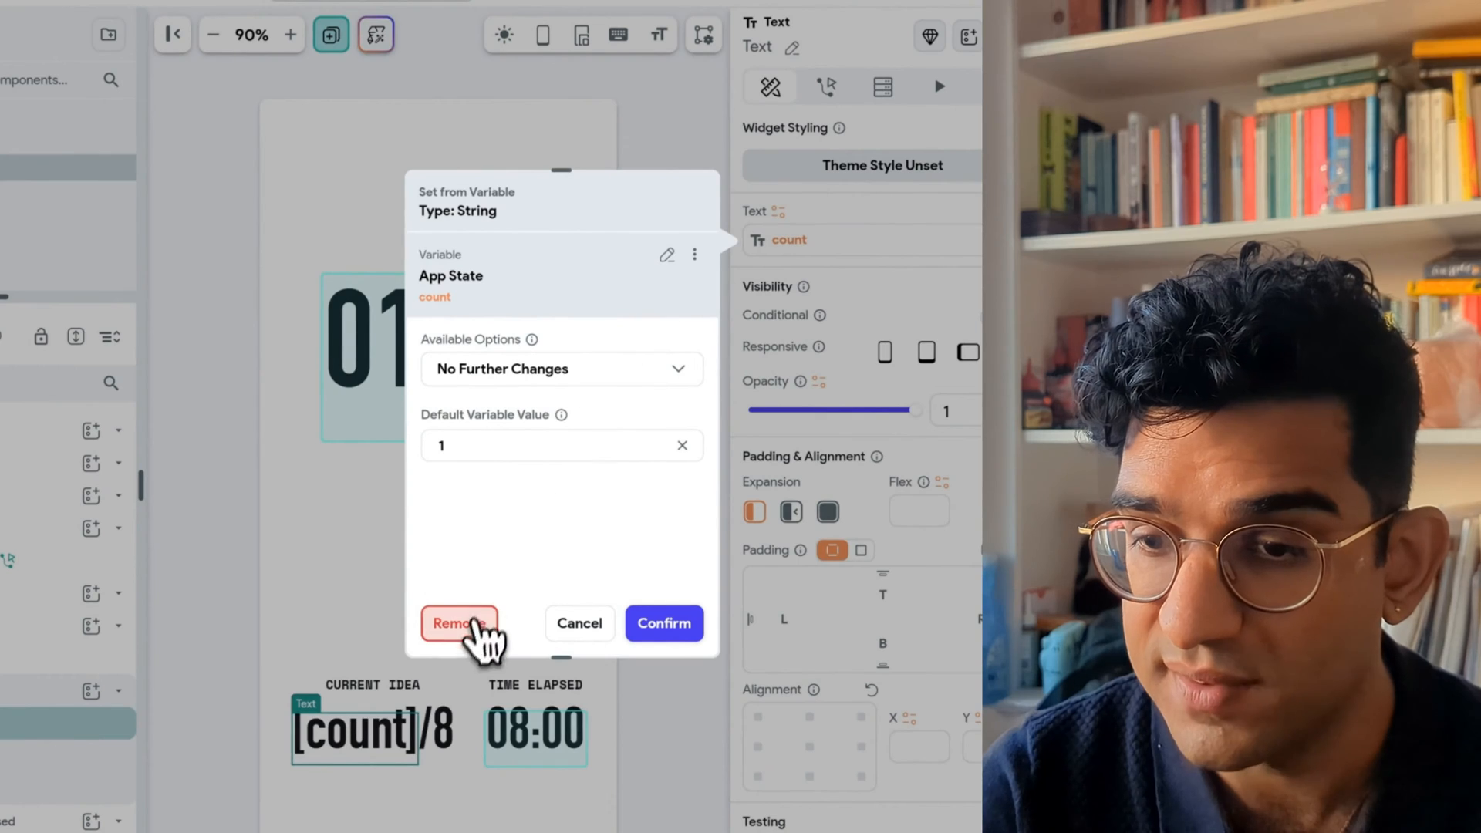
pyautogui.click(458, 623)
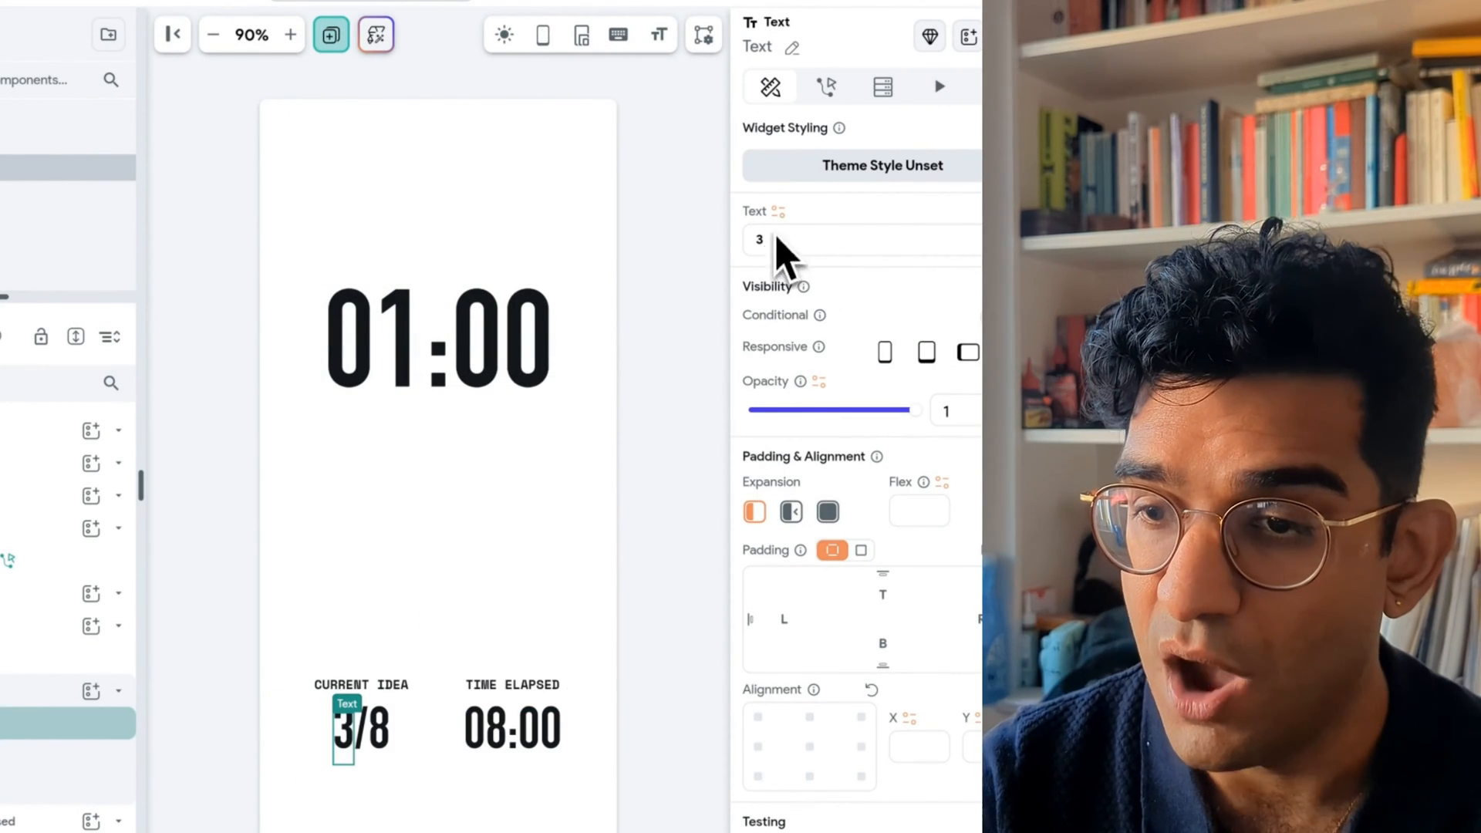
pyautogui.click(782, 211)
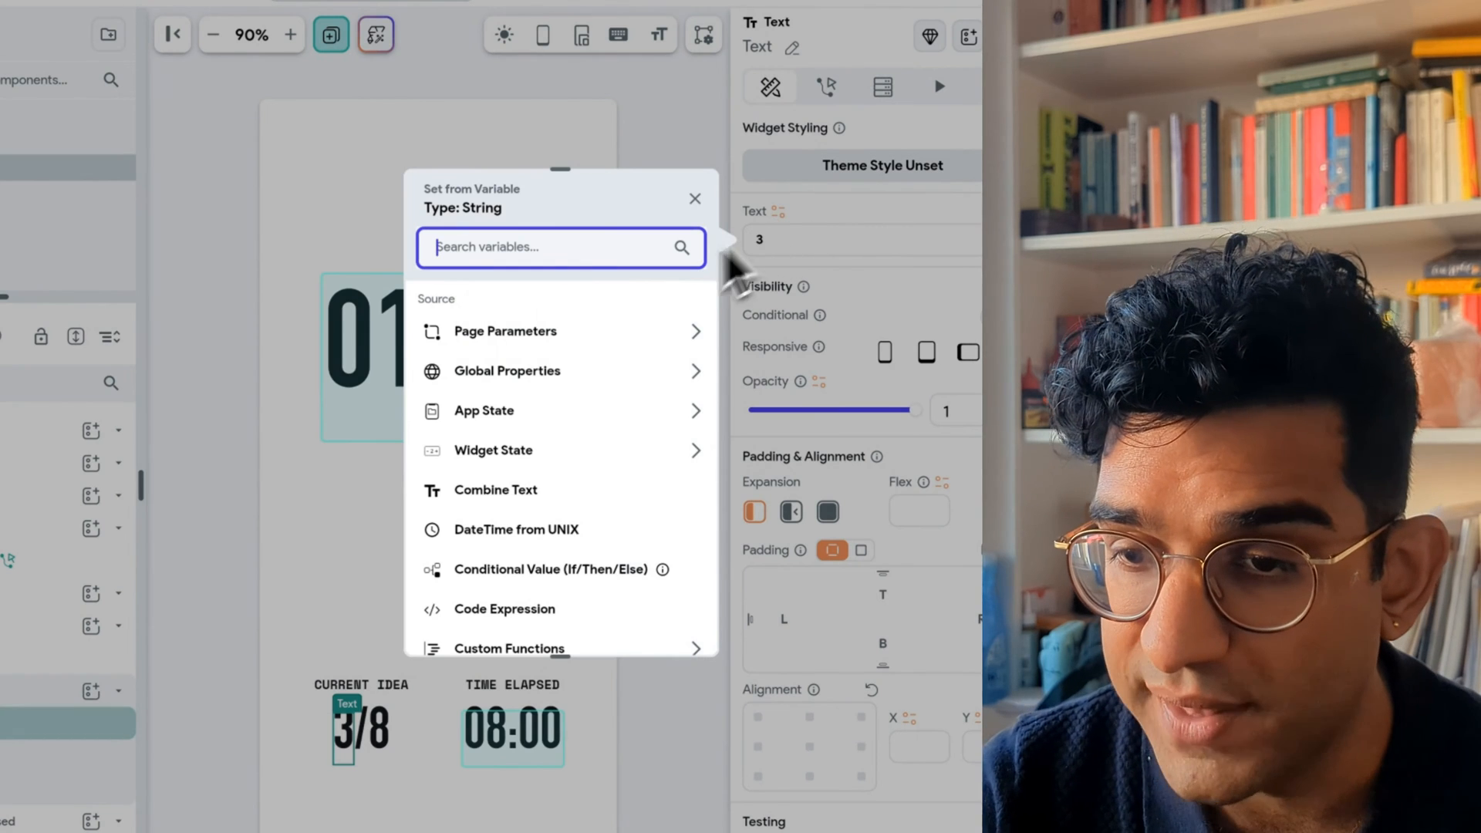
pyautogui.click(483, 410)
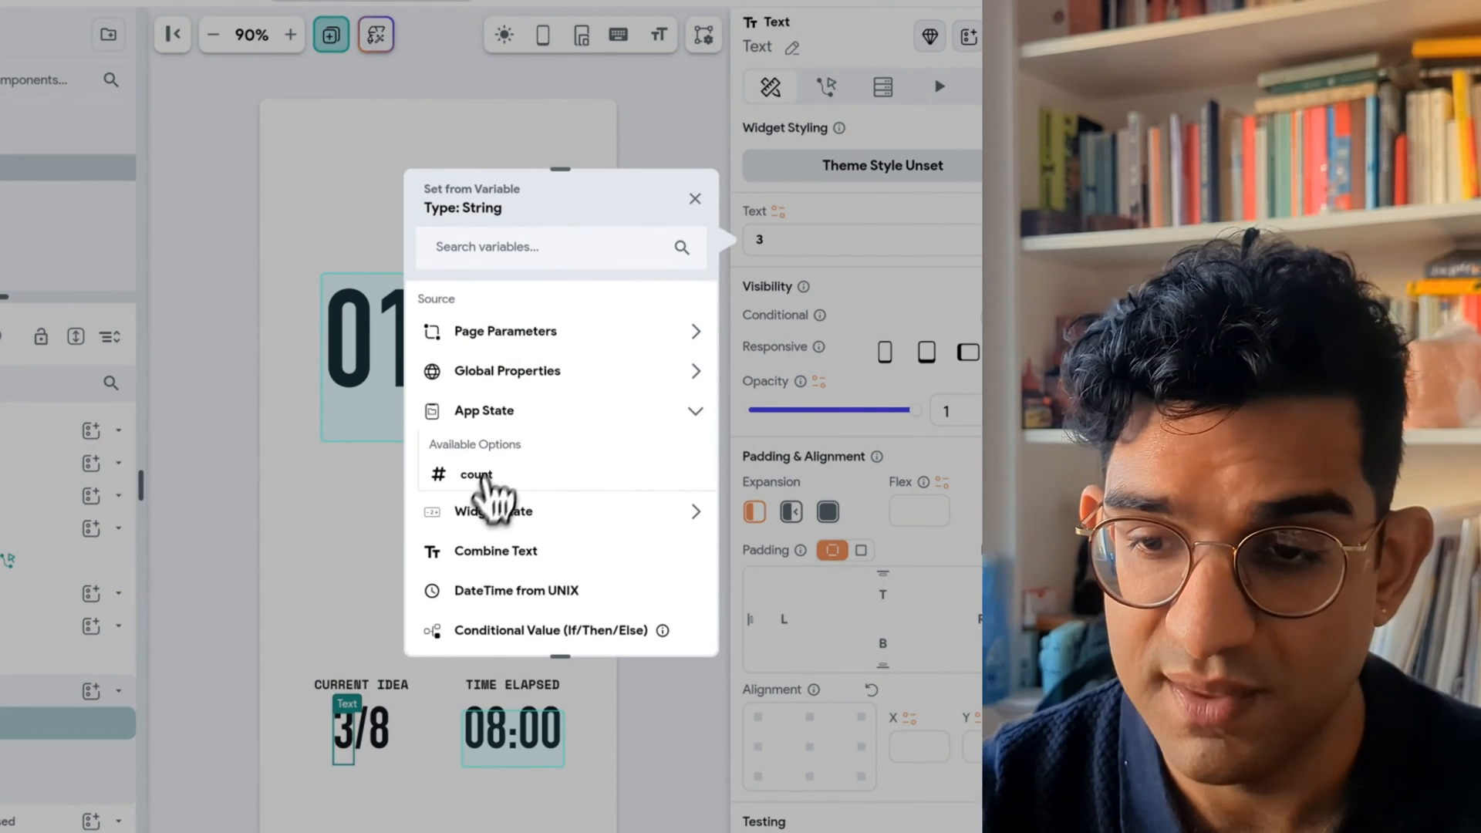
pyautogui.click(476, 475)
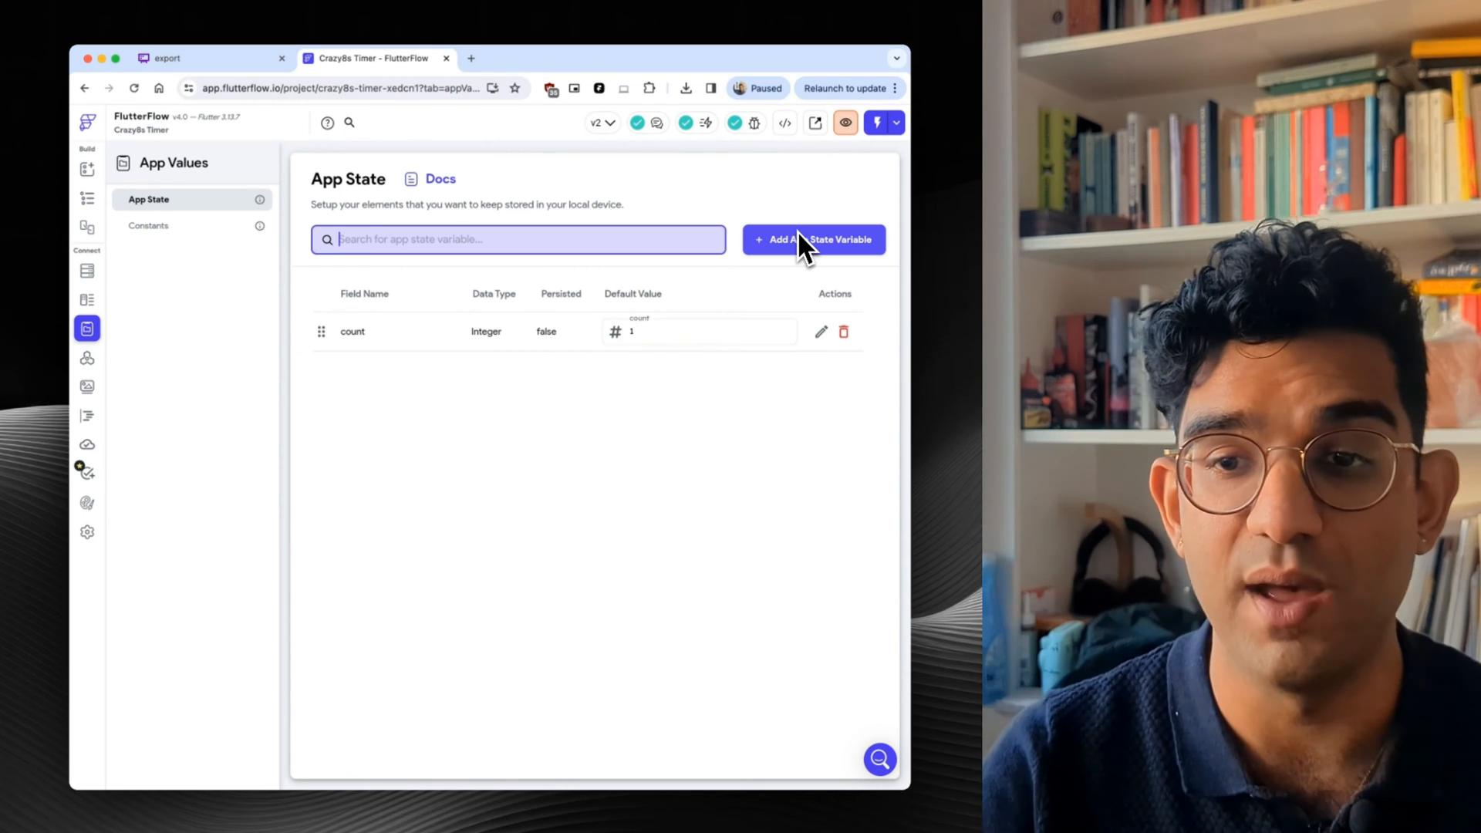
pyautogui.moveTo(234, 255)
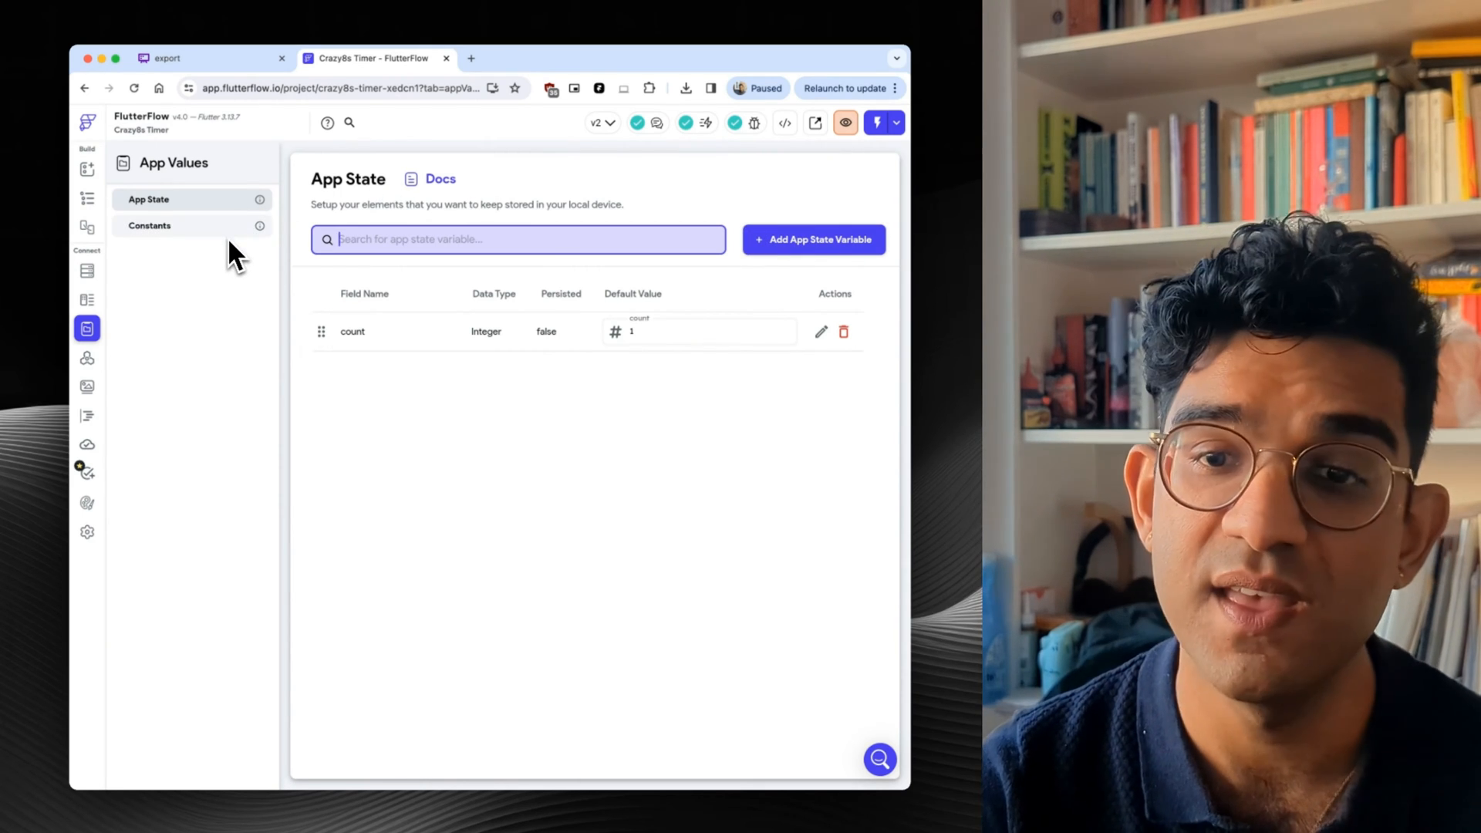
pyautogui.moveTo(278, 436)
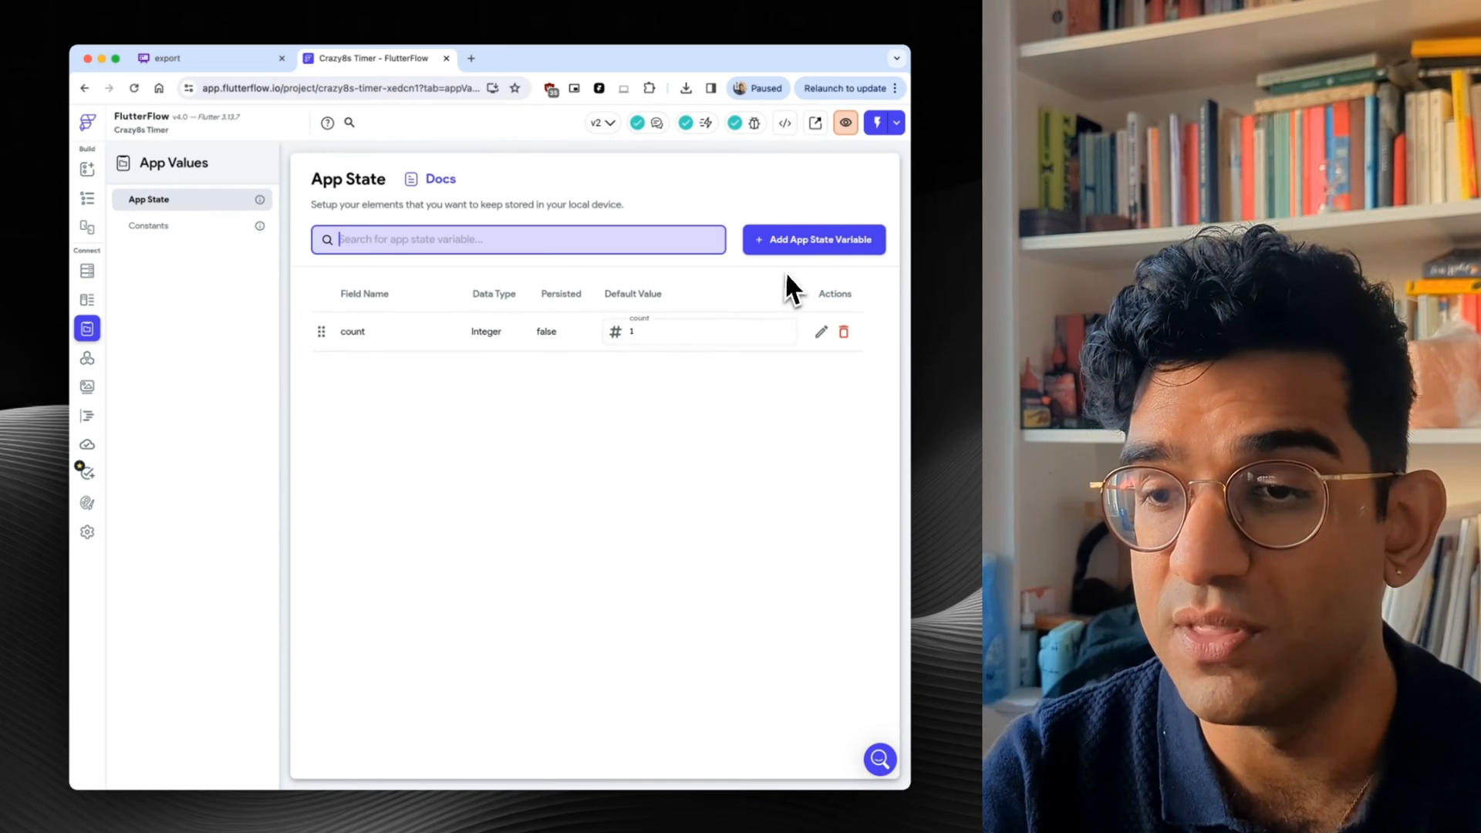
pyautogui.moveTo(319, 361)
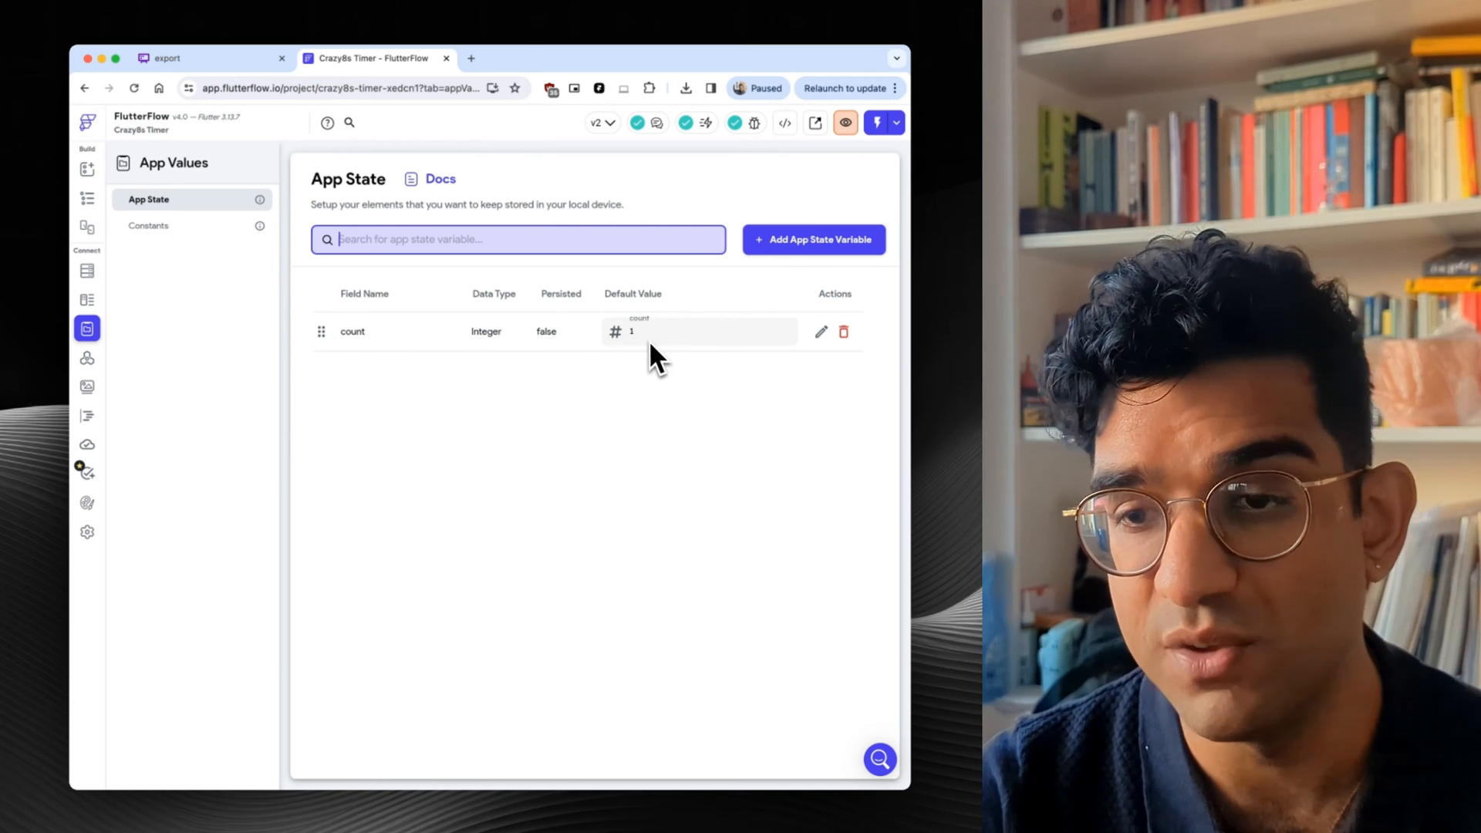
pyautogui.moveTo(566, 368)
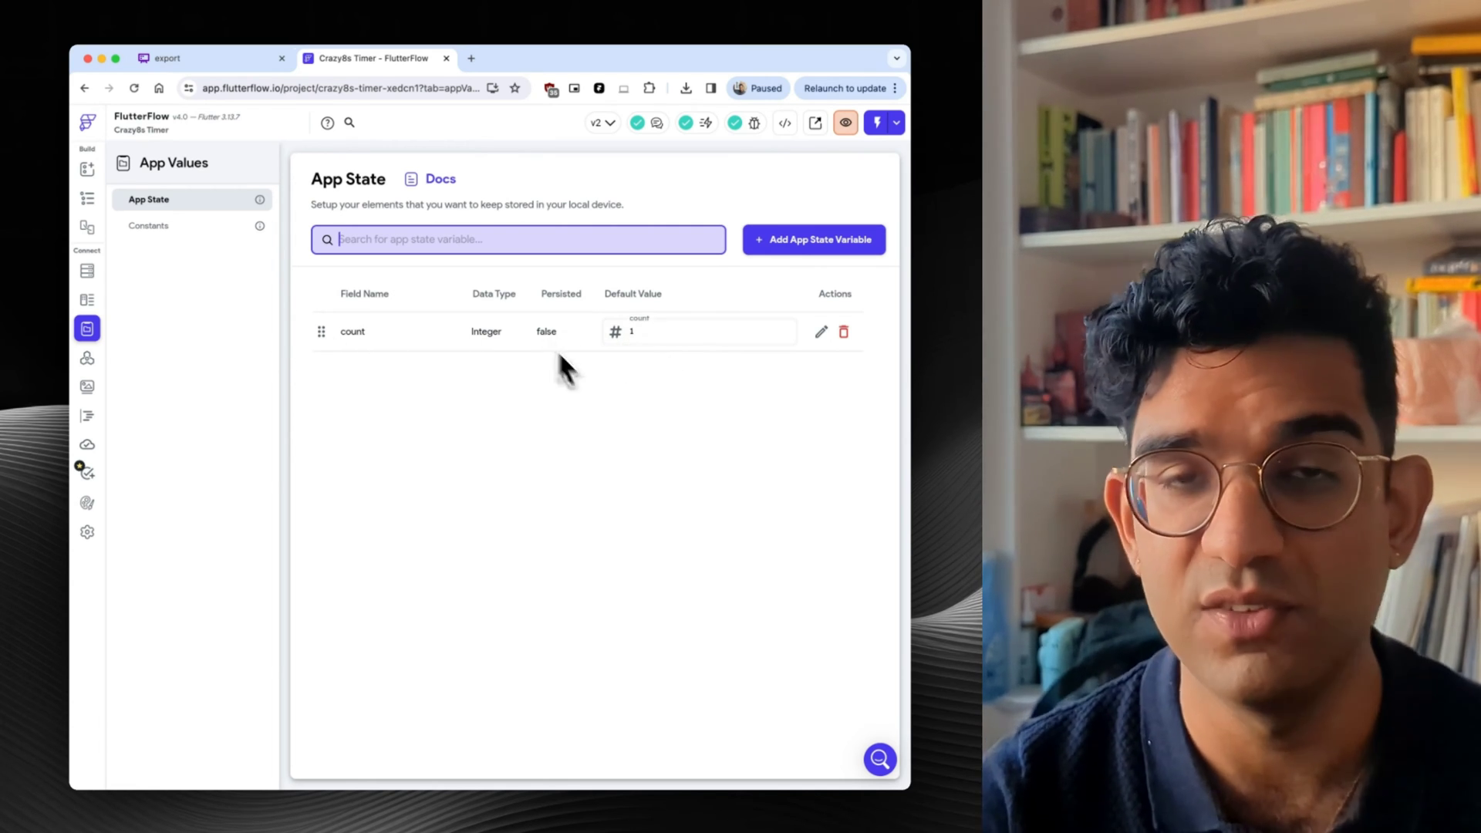
pyautogui.moveTo(622, 440)
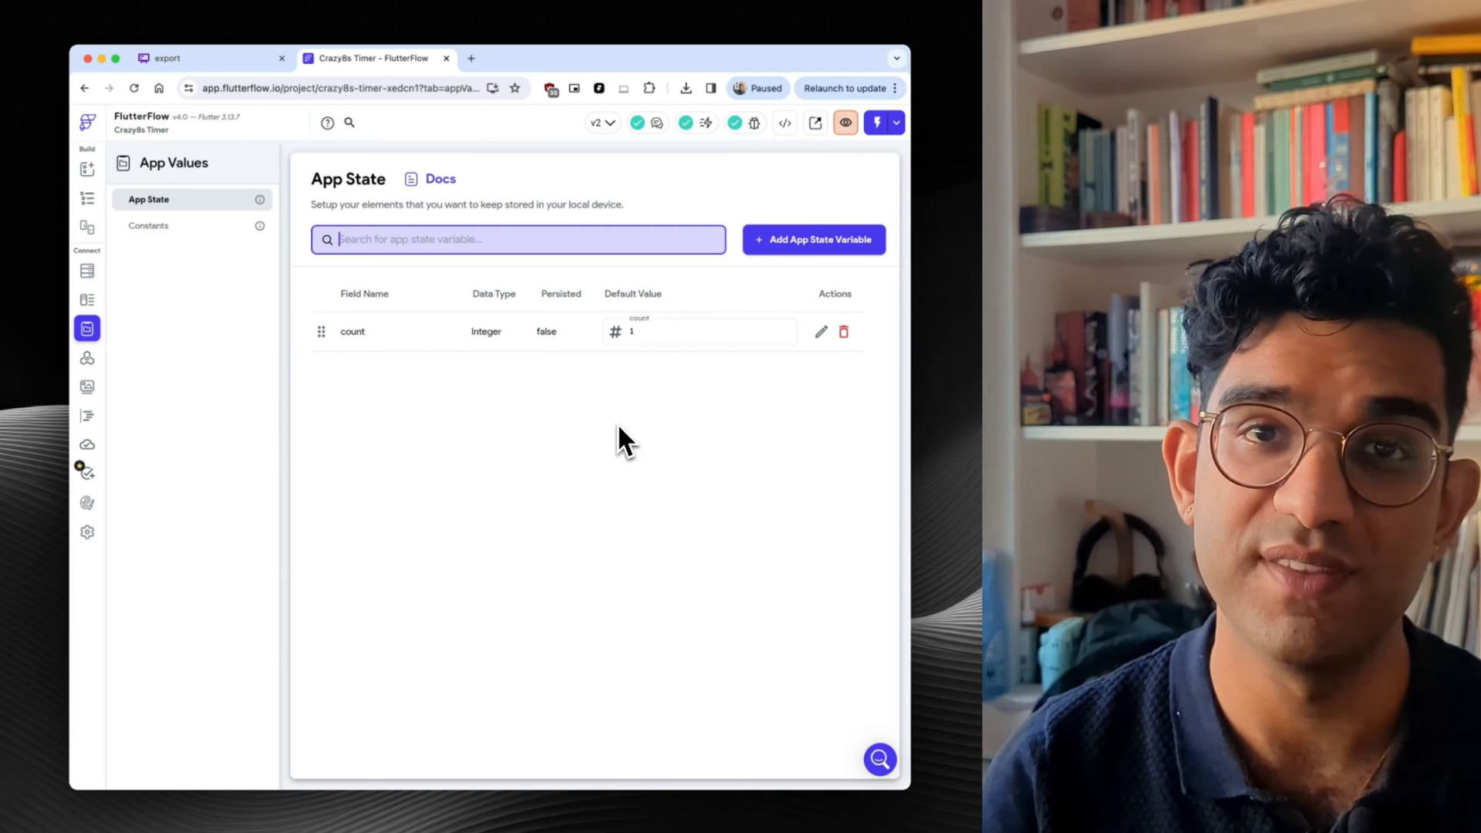